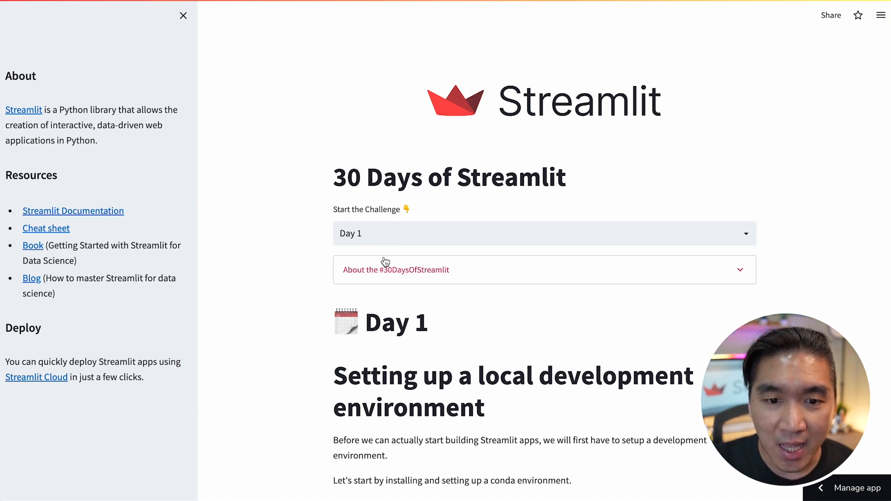
Switch the 30 Days of Streamlit app from Day 1 to the Day 2 lesson via the day dropdown.
scroll(down, 3)
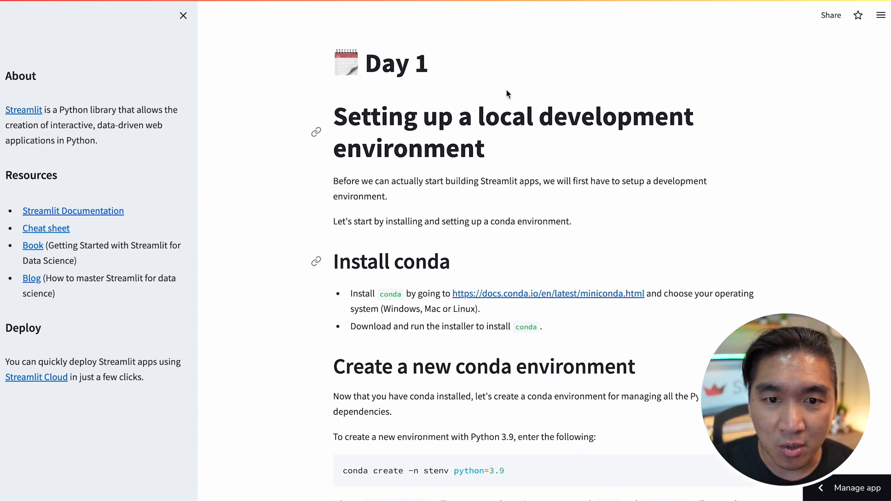
scroll(up, 3)
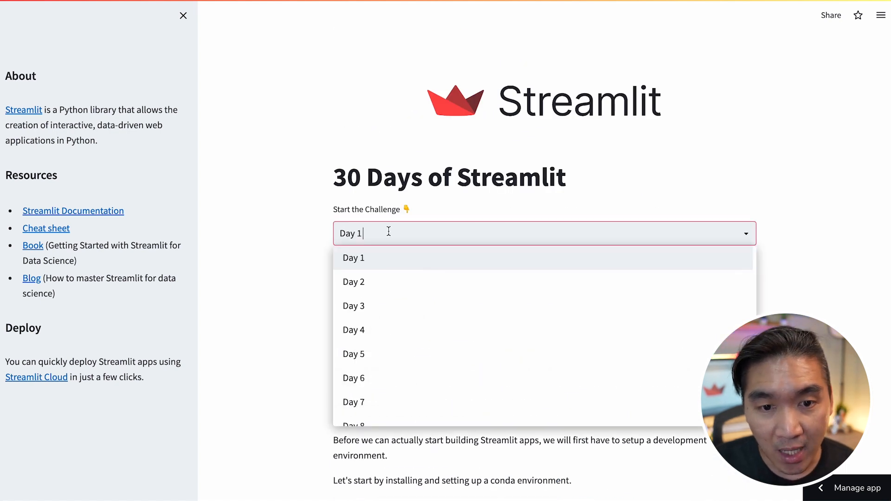
mouse_move(403, 288)
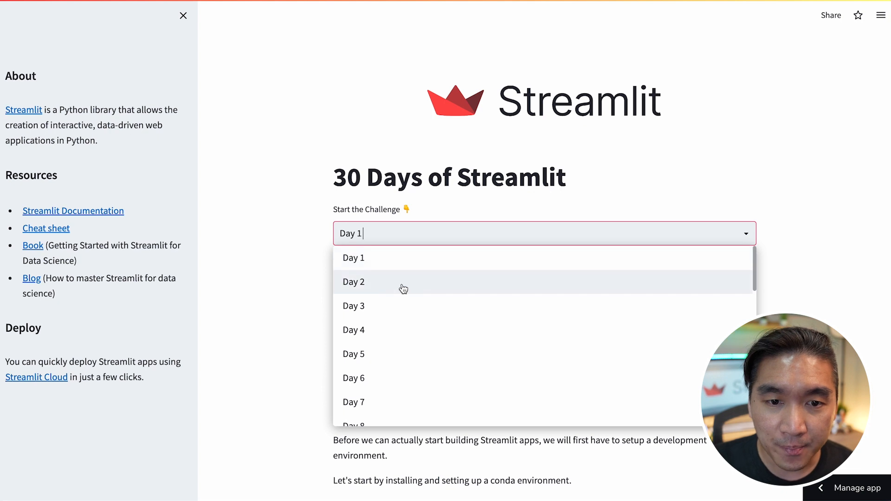
click(354, 283)
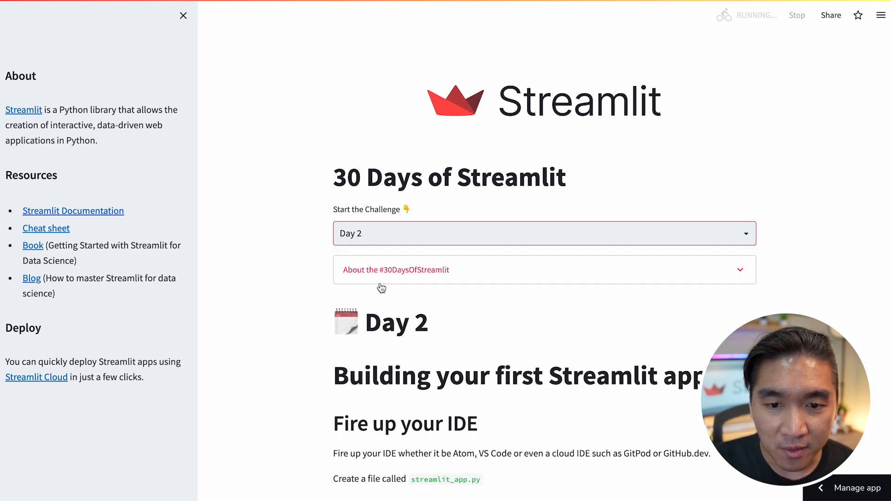
mouse_move(389, 443)
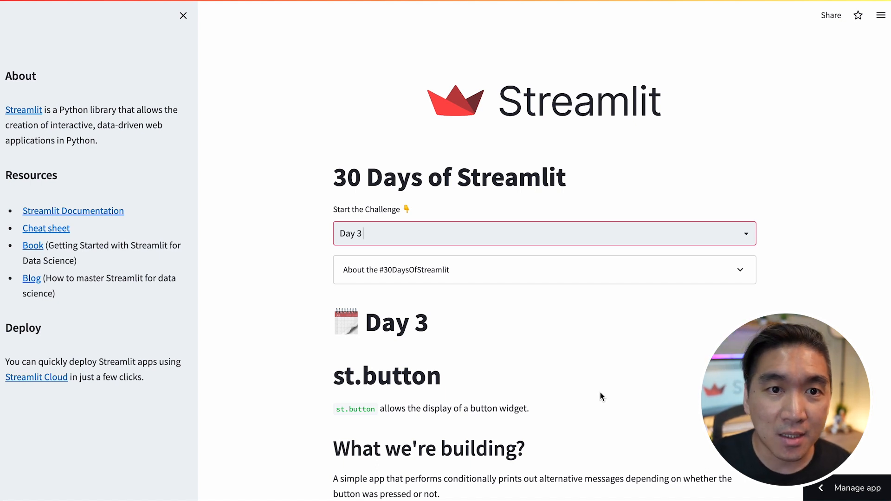
Switch to the streamlit.io tab showing the Streamlit homepage.
click(23, 109)
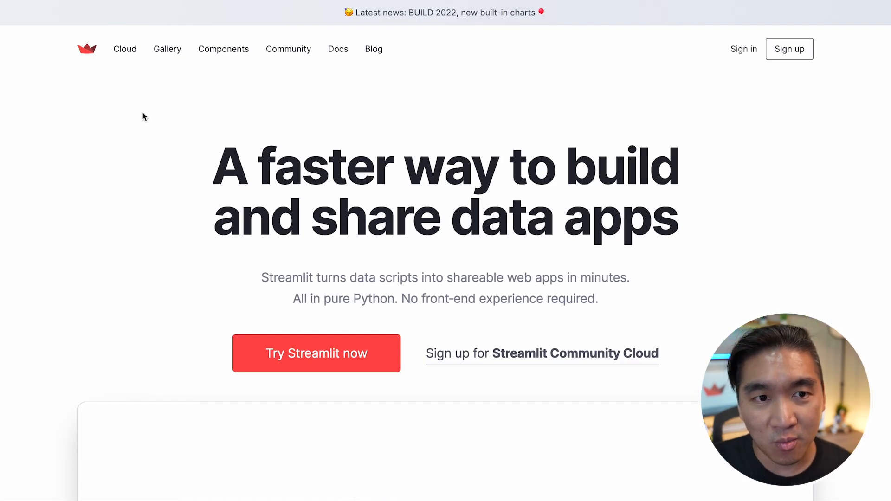
mouse_move(176, 72)
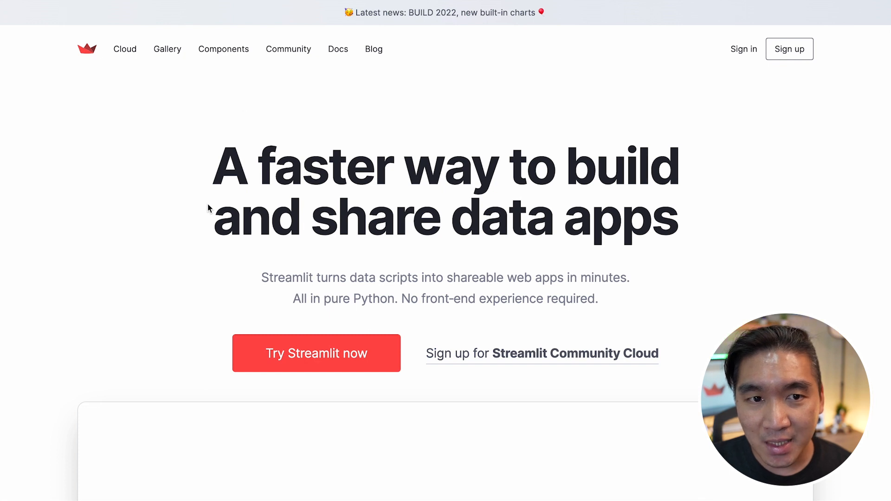
mouse_move(167, 49)
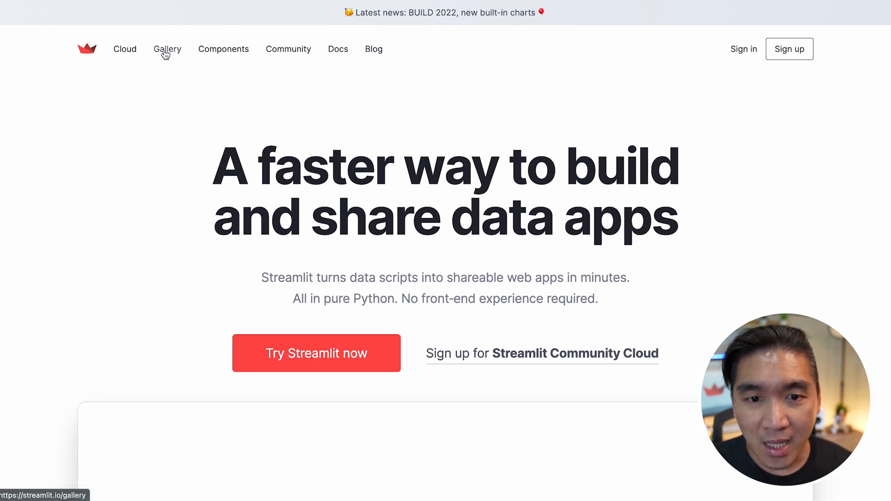
Browse the Gallery page's template apps such as A/B testing app and CSV wrangler.
click(167, 50)
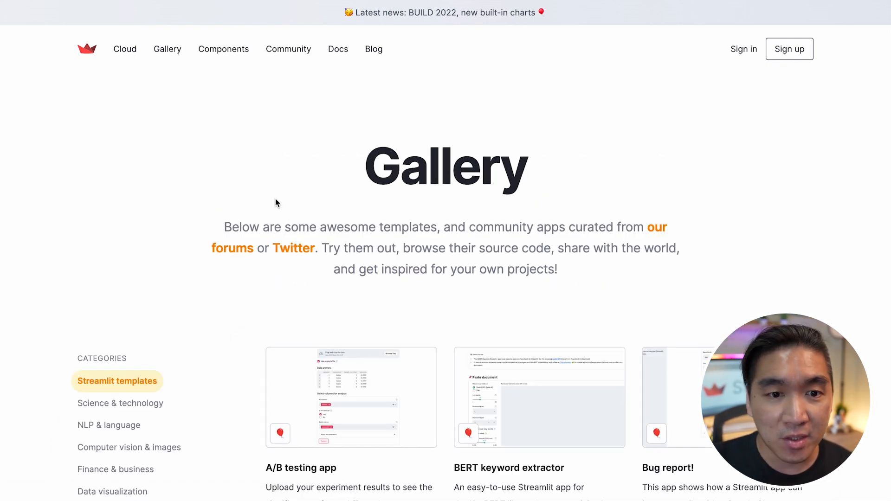
scroll(down, 3)
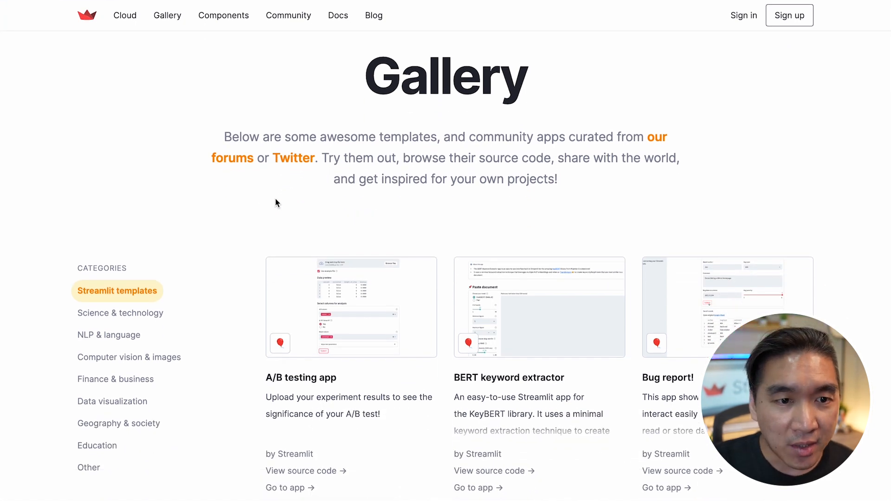
scroll(down, 3)
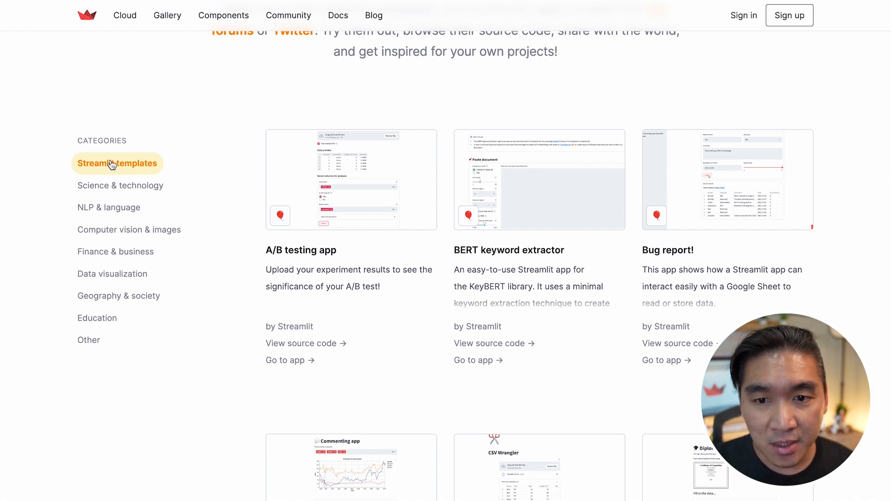
scroll(down, 3)
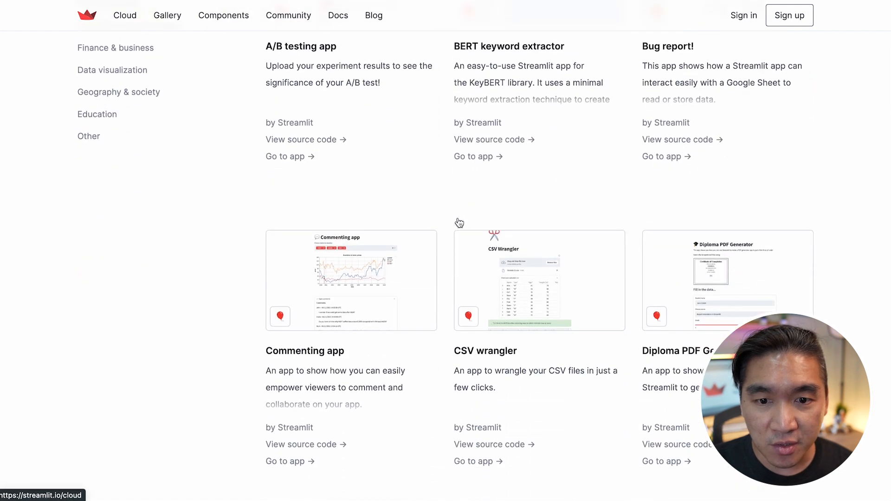
scroll(down, 3)
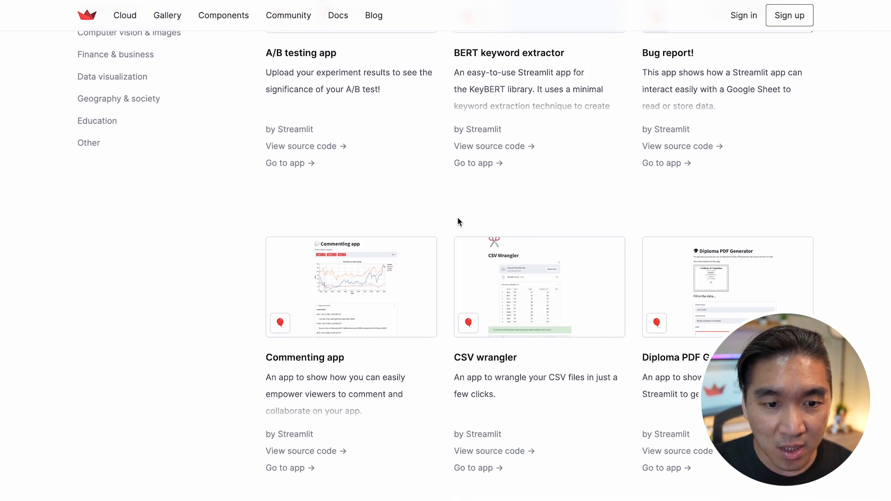
scroll(down, 3)
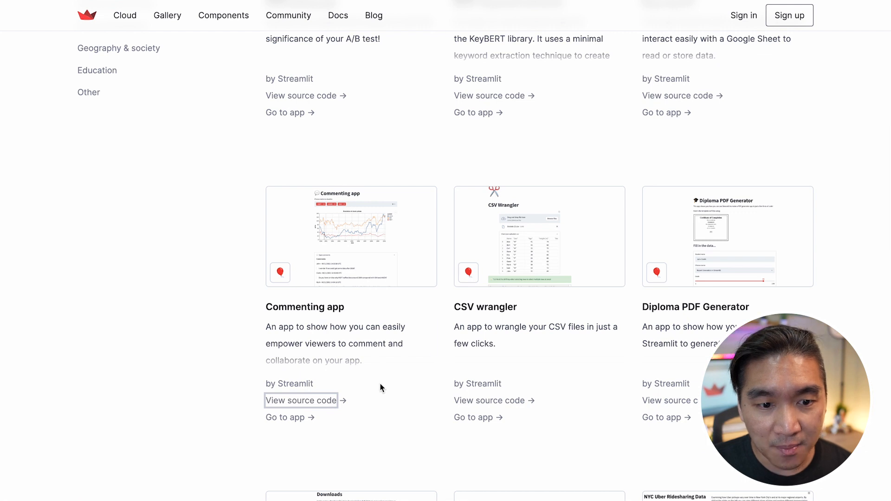
mouse_move(290, 417)
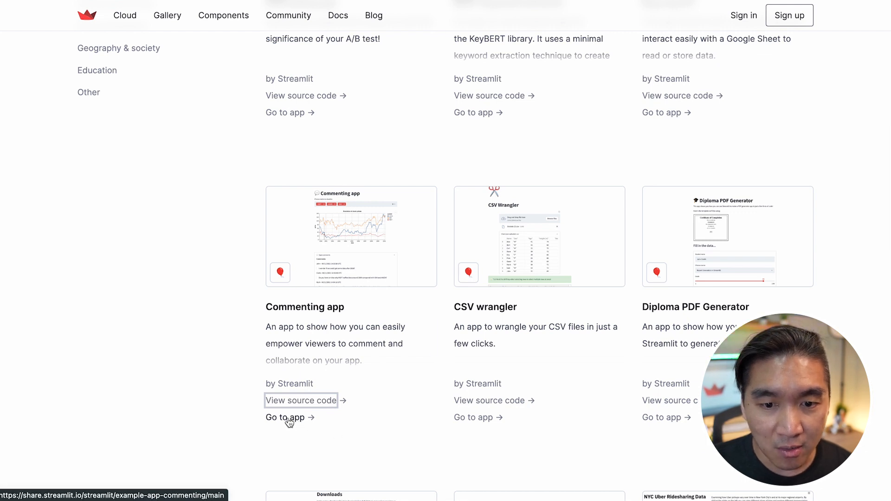
mouse_move(473, 418)
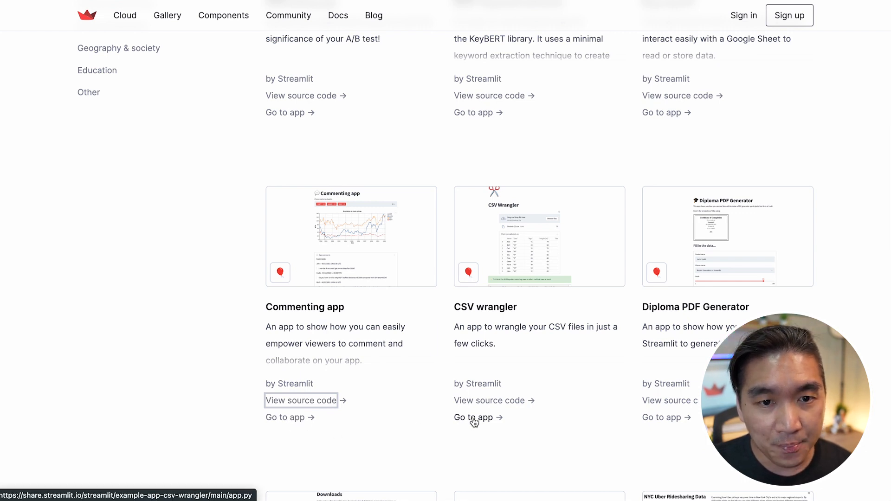
scroll(up, 3)
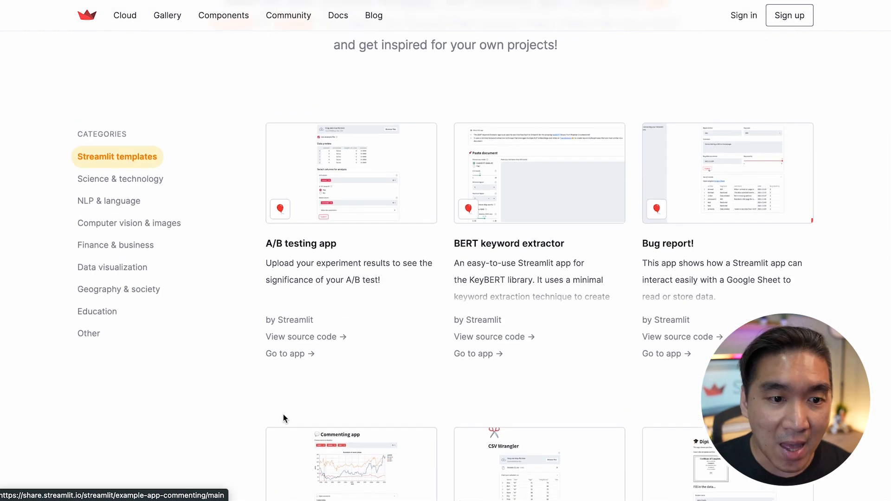
scroll(up, 3)
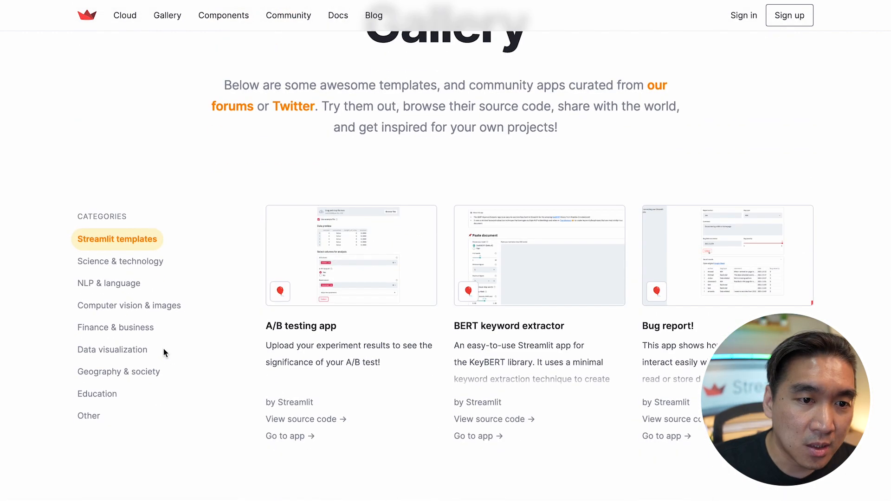
View the Science & technology, NLP & language, then Computer vision & images gallery categories.
click(120, 261)
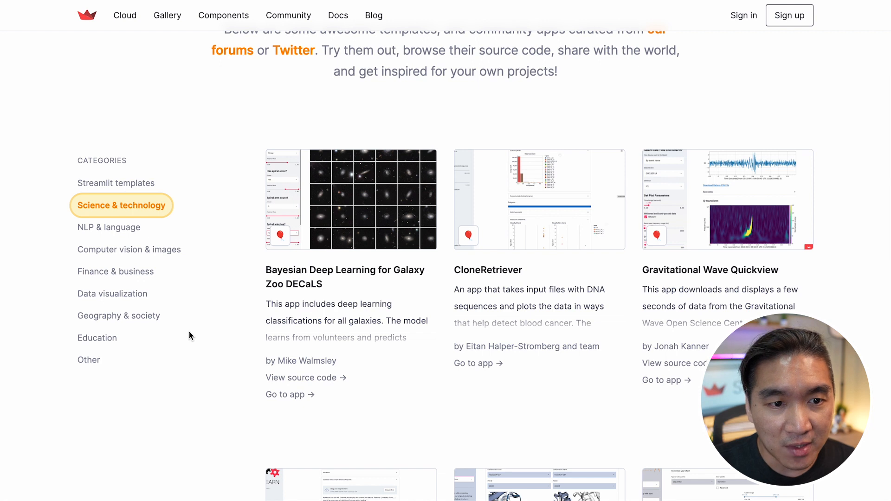
mouse_move(120, 228)
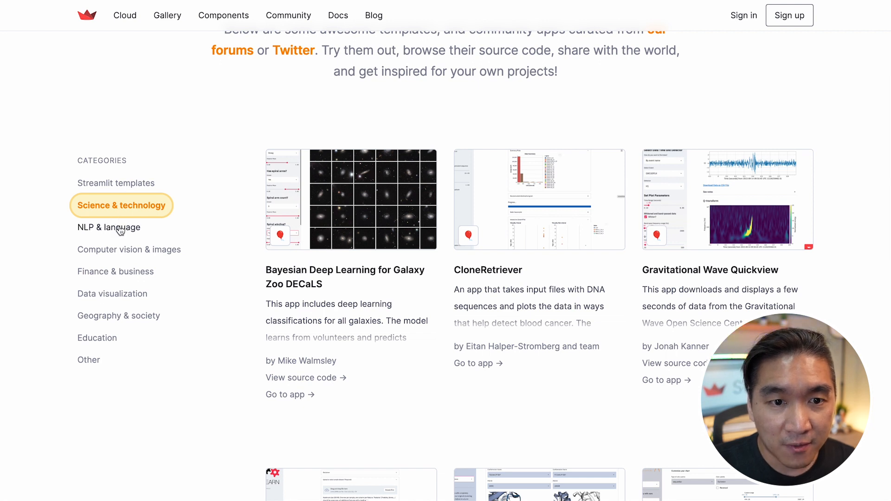
mouse_move(166, 221)
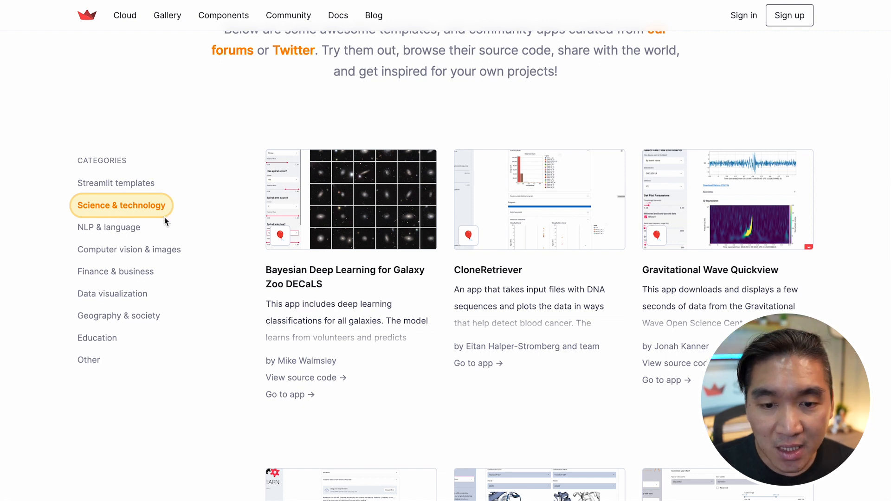
click(109, 227)
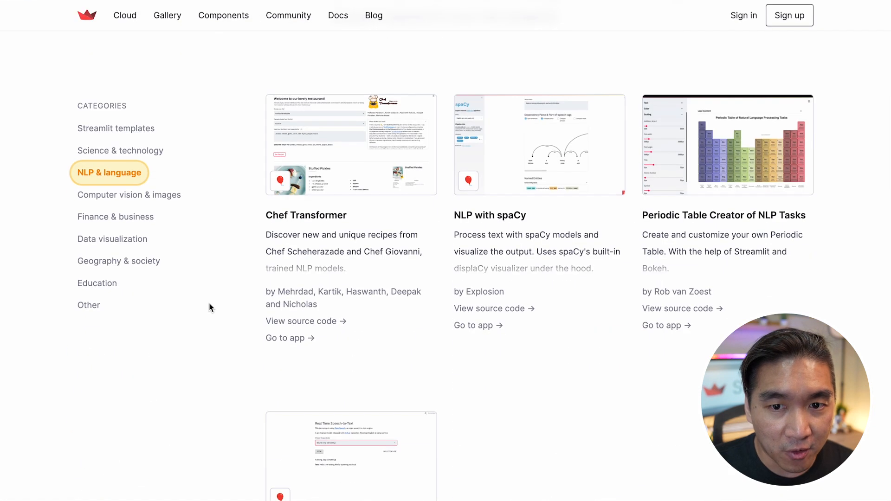
mouse_move(145, 202)
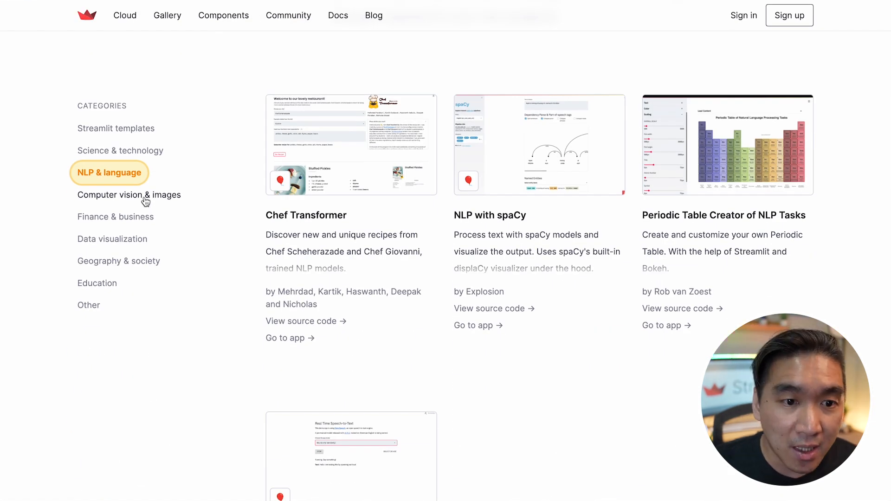
click(129, 194)
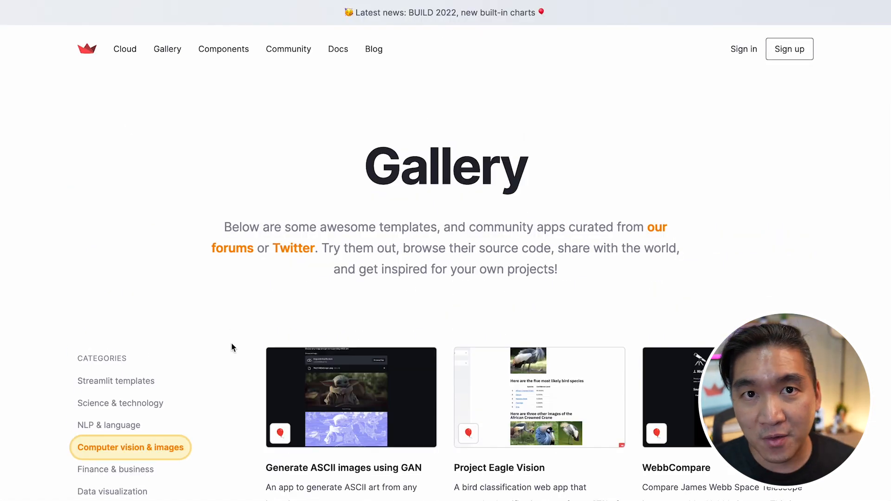
mouse_move(412, 260)
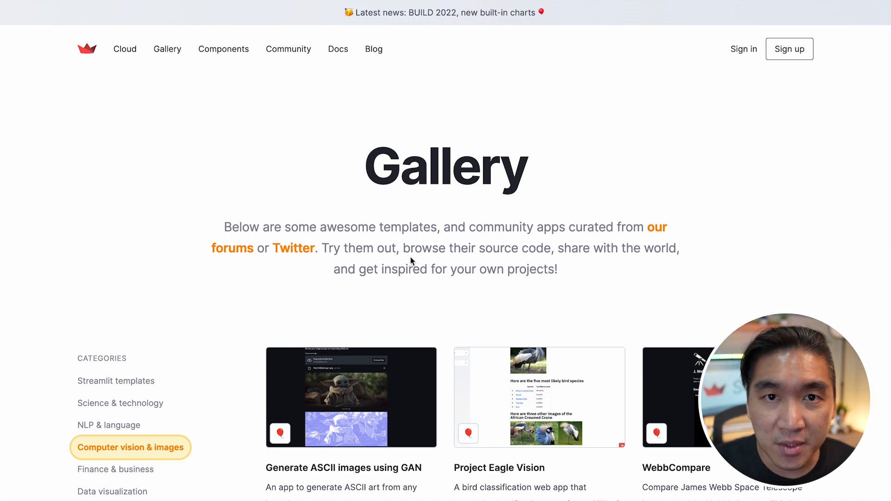
mouse_move(497, 45)
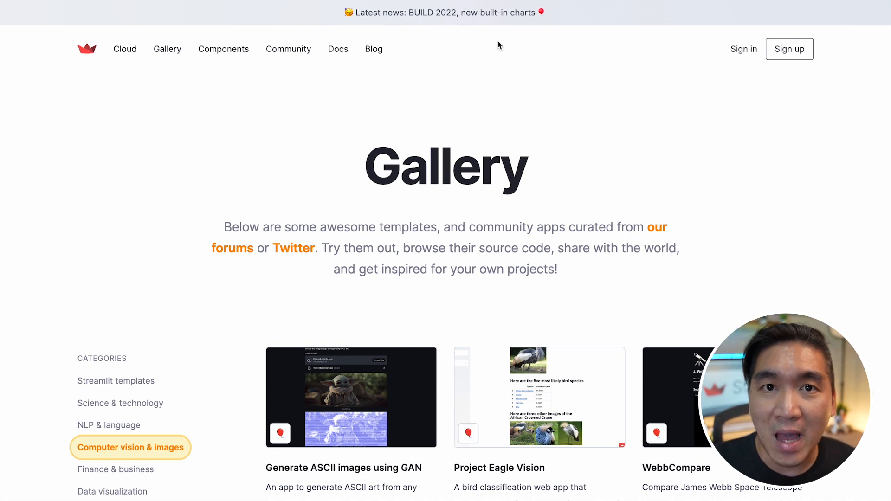
mouse_move(423, 131)
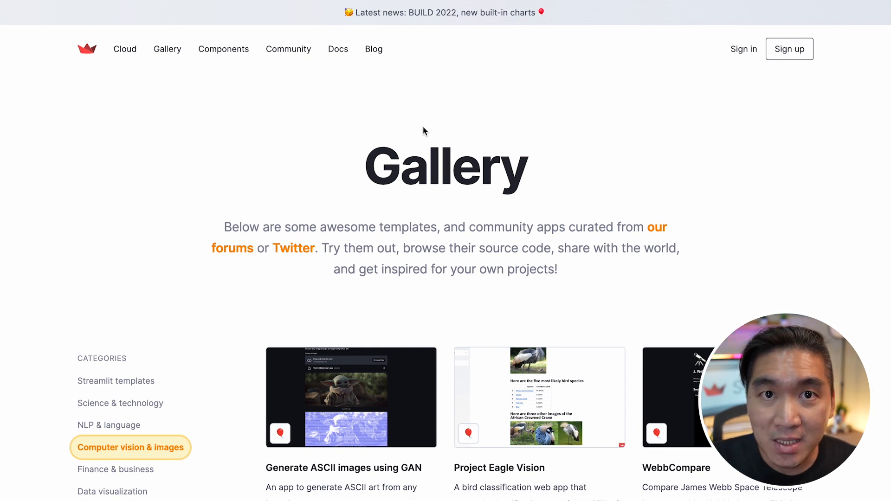
mouse_move(242, 27)
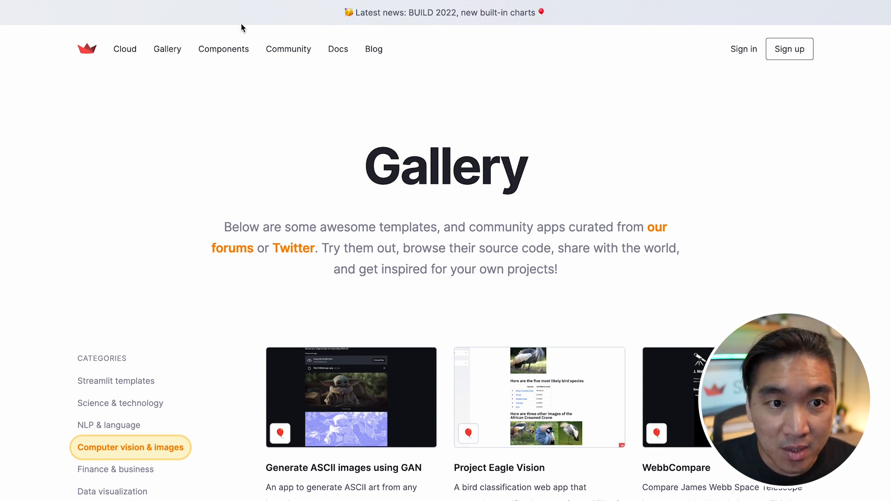
mouse_move(124, 49)
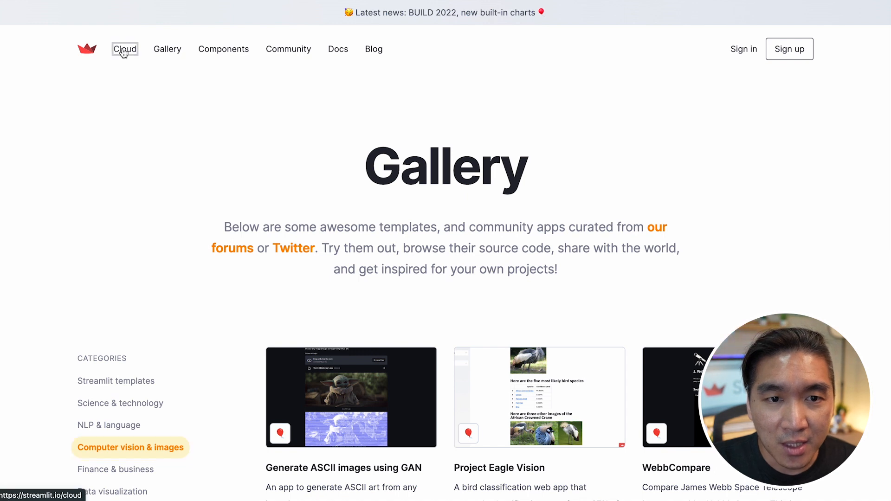
On Community Cloud, deploy the streamlit-apps/data-dashboards sample and view the 'Ridiculously easy' section.
click(124, 49)
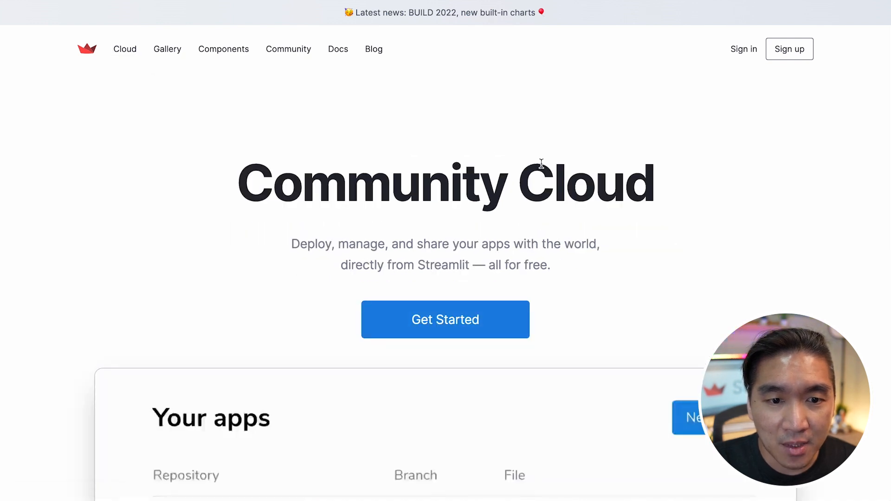
scroll(down, 3)
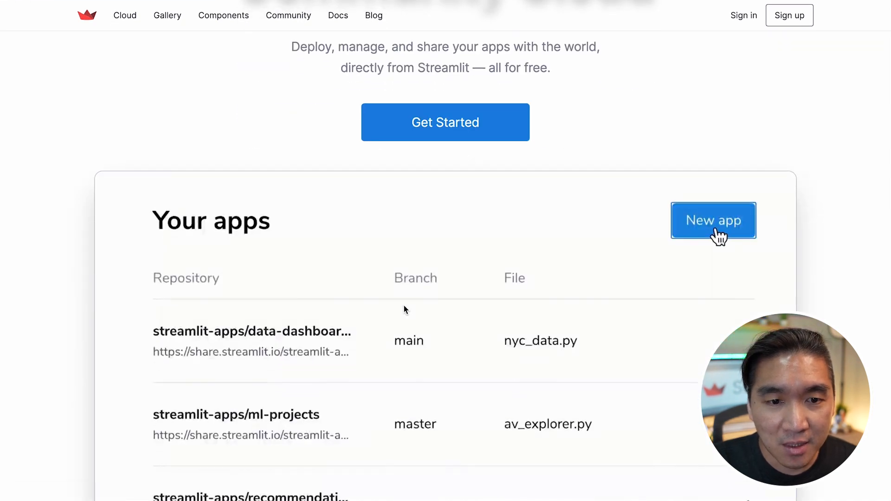
click(713, 221)
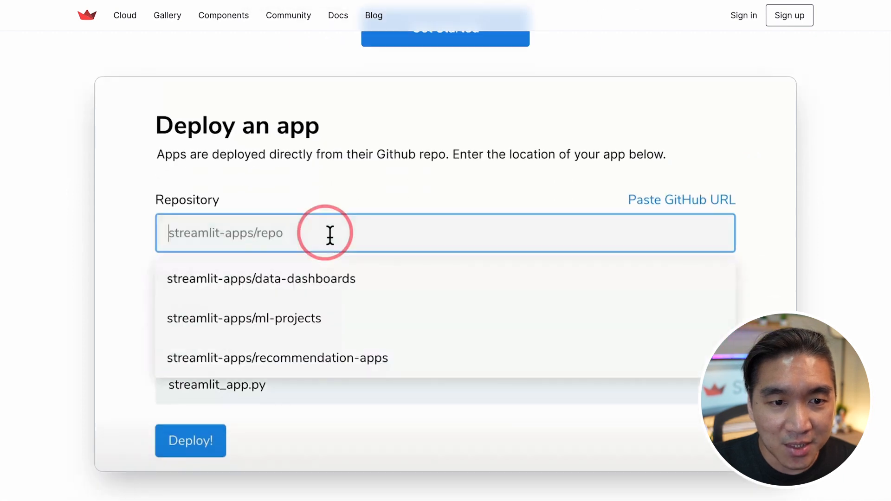
click(260, 278)
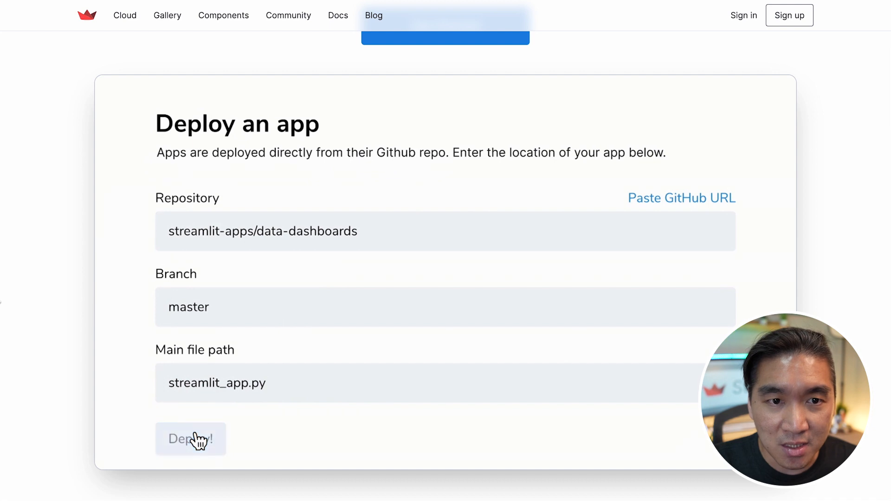
click(191, 439)
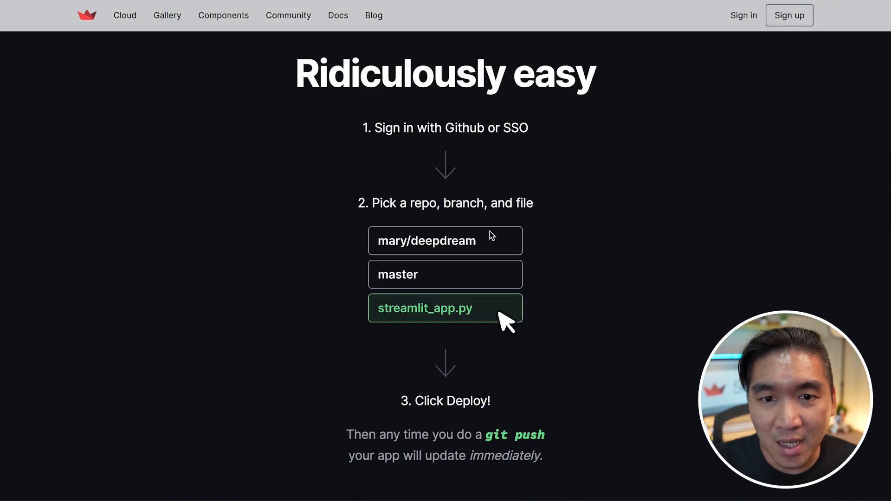
mouse_move(458, 142)
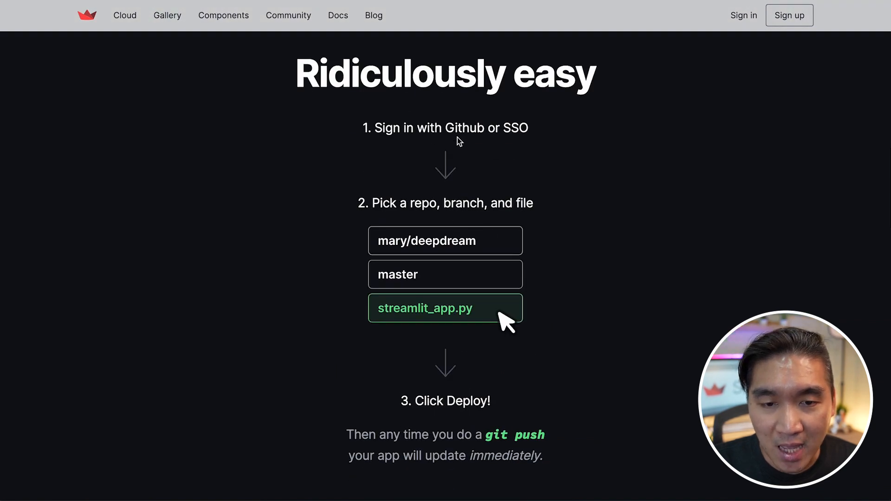
mouse_move(468, 122)
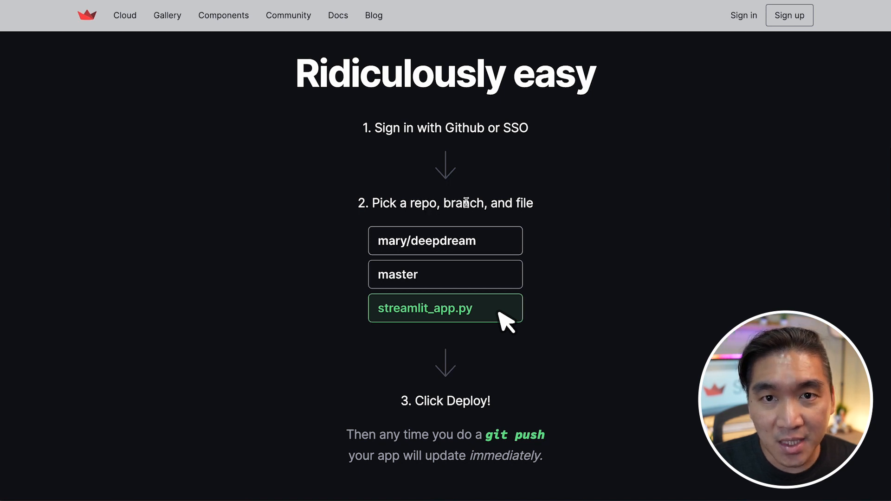
scroll(down, 3)
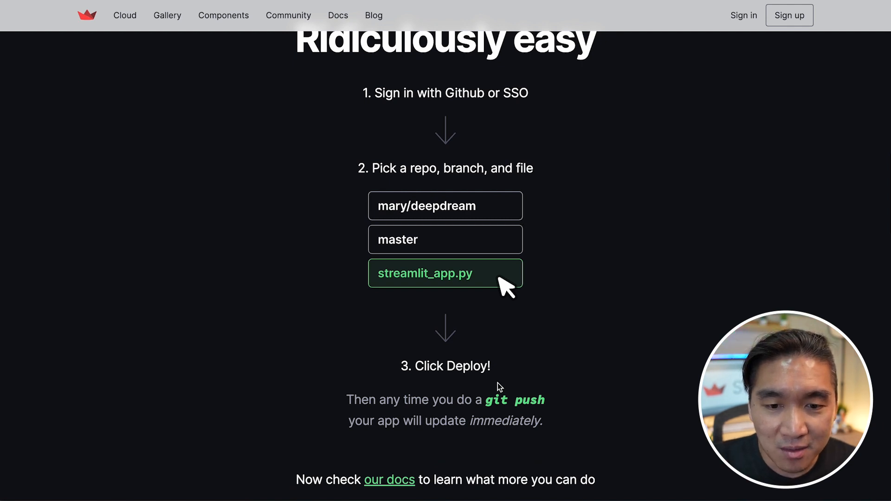
mouse_move(521, 447)
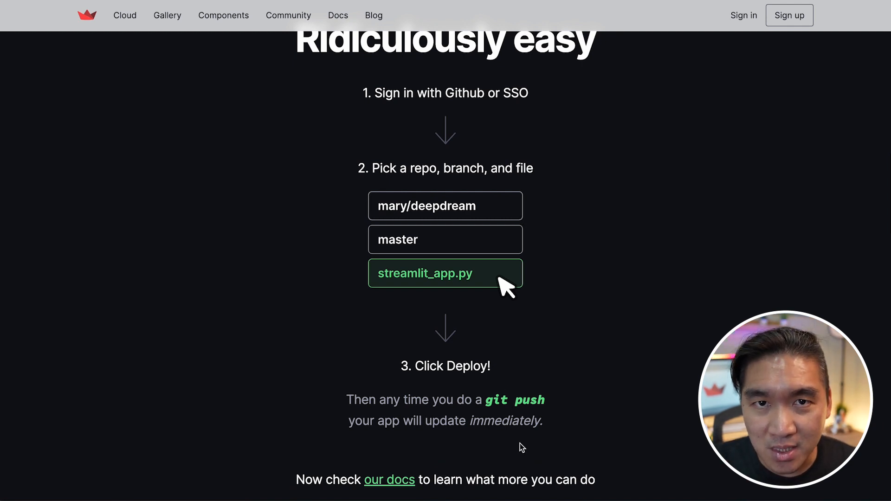
mouse_move(511, 400)
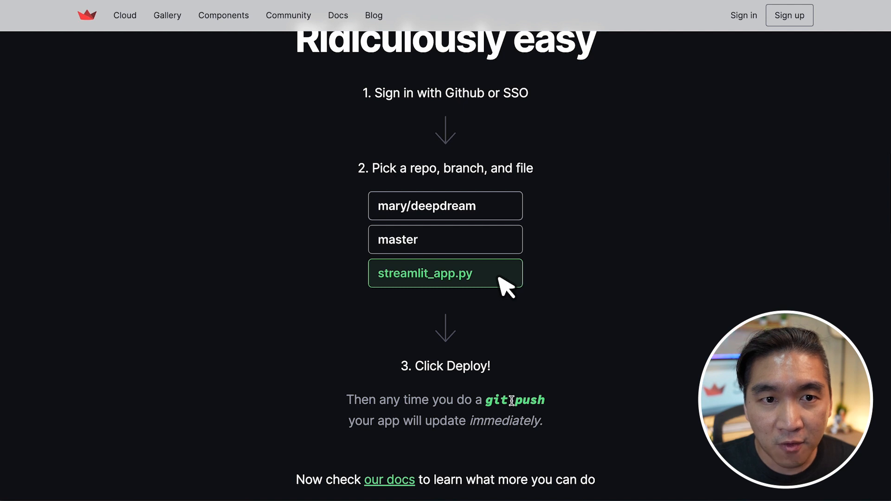
mouse_move(300, 402)
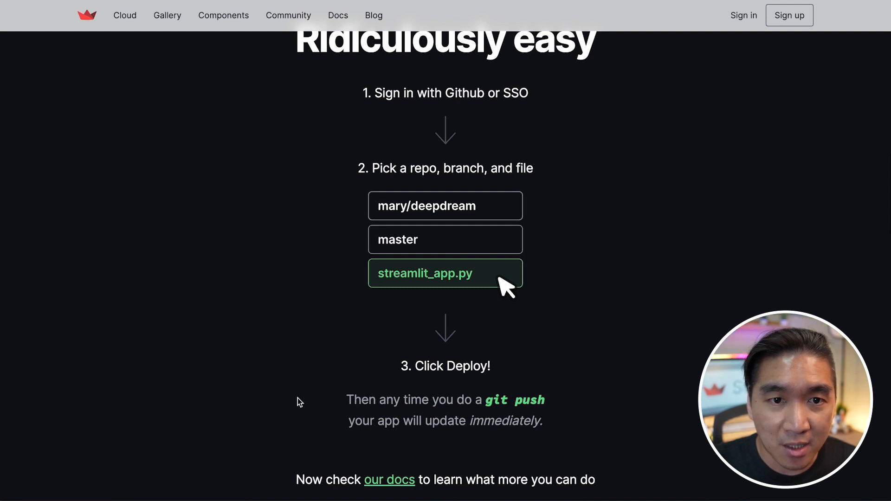
mouse_move(232, 130)
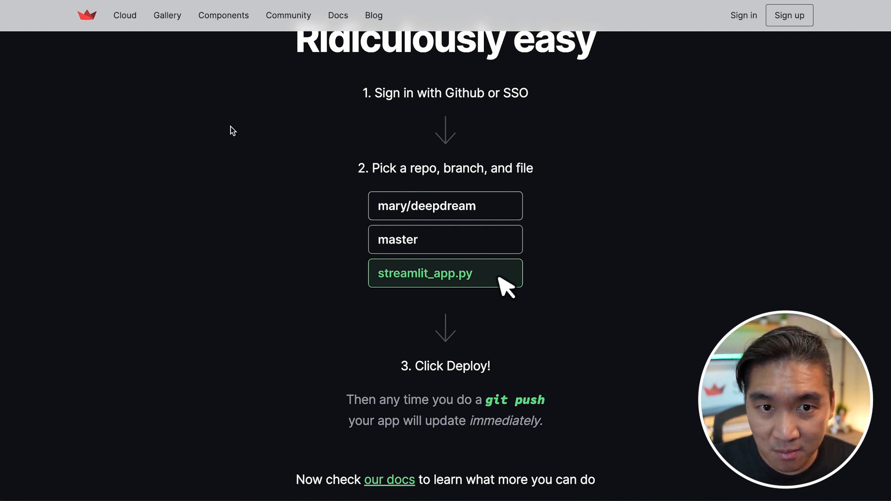
Go to the Streamlit documentation home via the 'our docs' link and browse its sidebar.
click(338, 16)
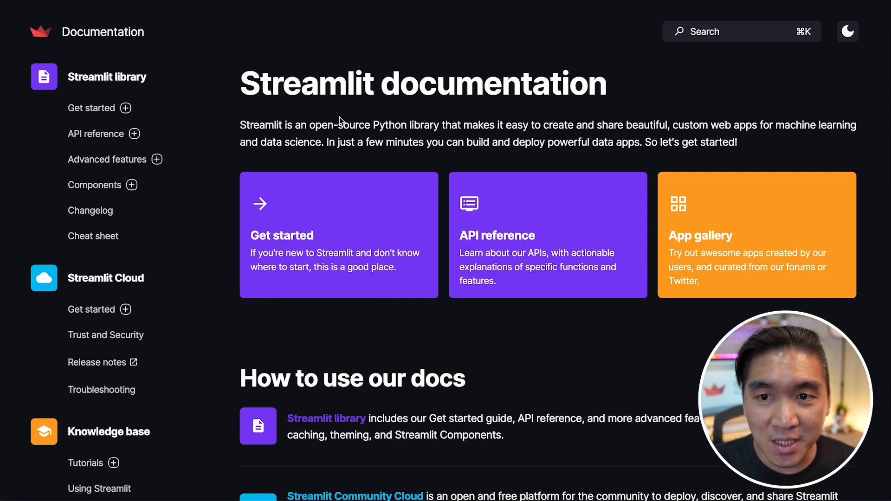
mouse_move(359, 112)
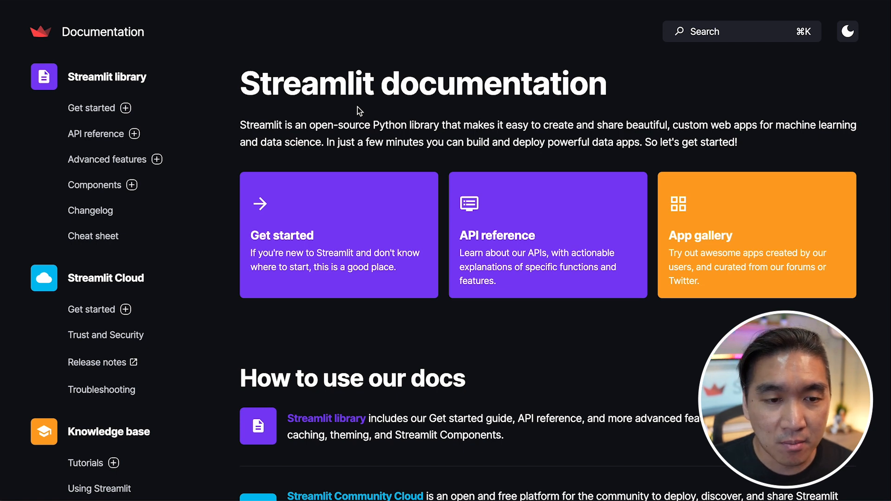
mouse_move(195, 346)
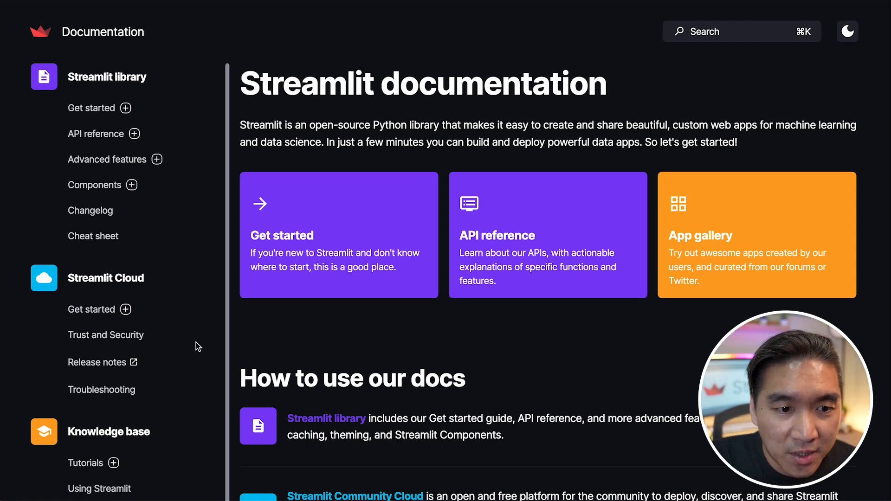
mouse_move(91, 309)
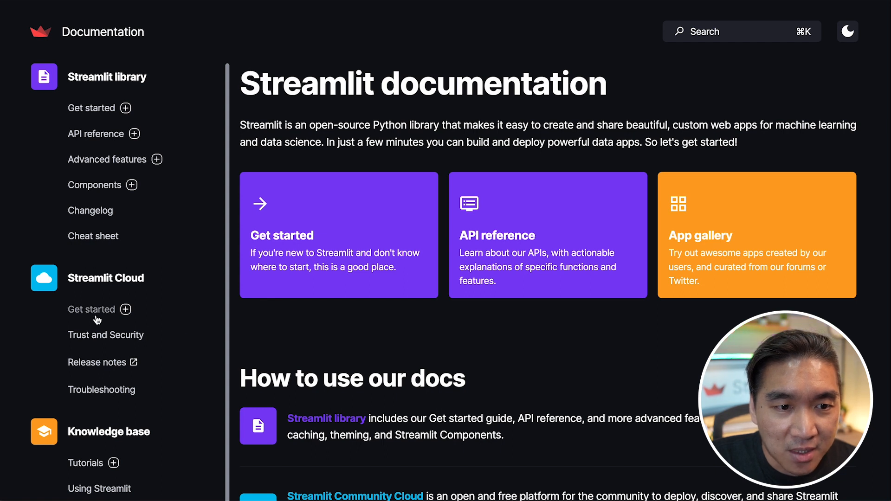
mouse_move(106, 278)
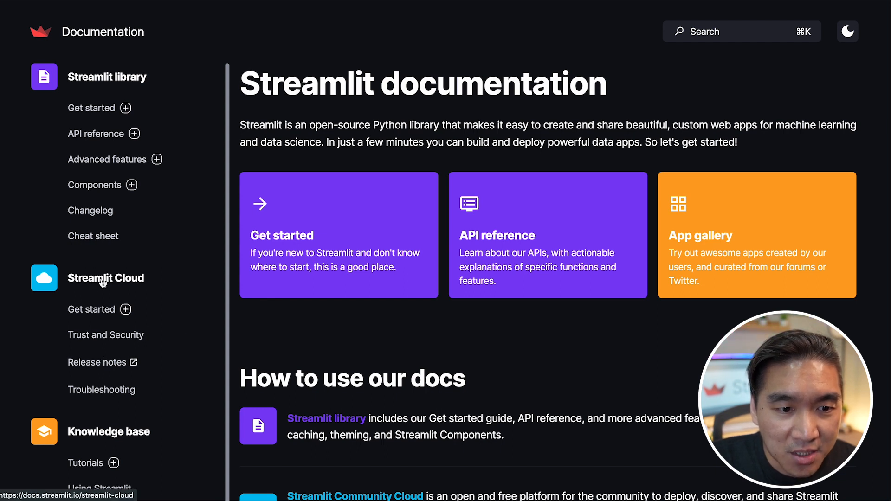
scroll(down, 3)
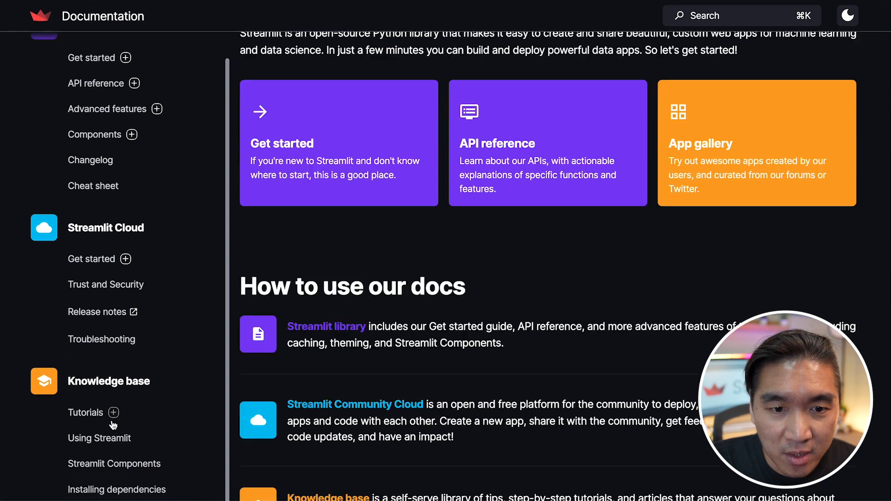
scroll(down, 3)
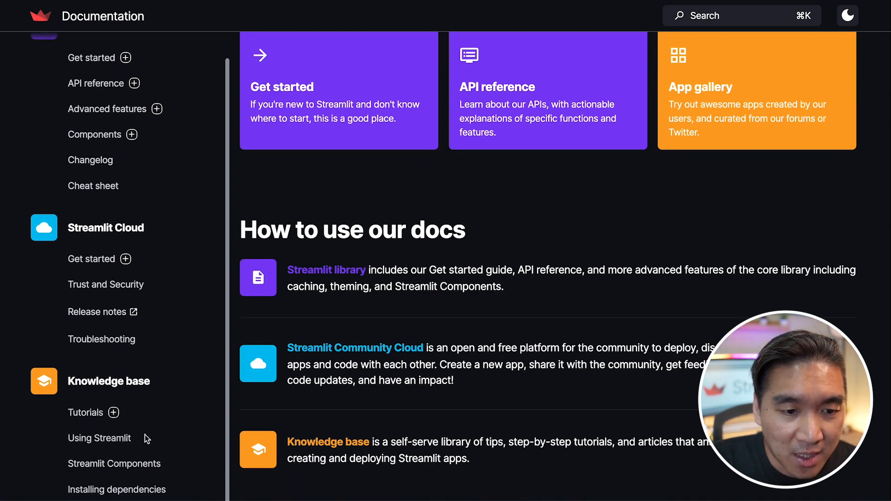
mouse_move(114, 464)
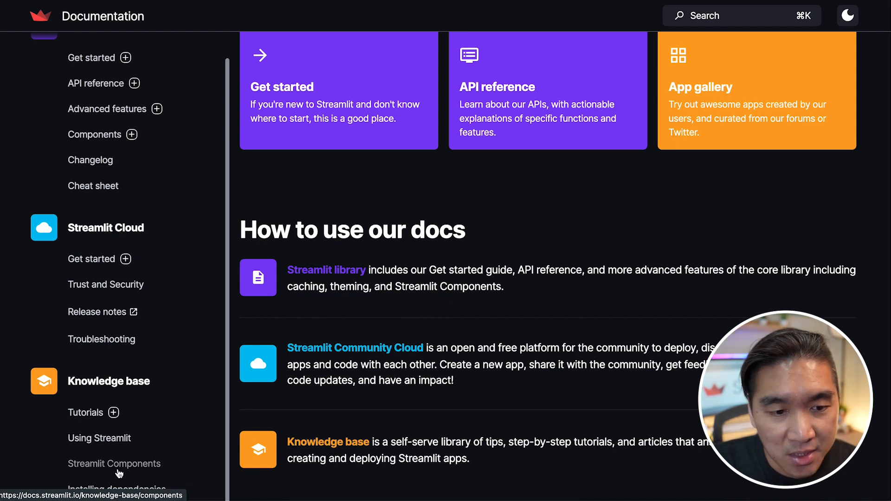
scroll(up, 3)
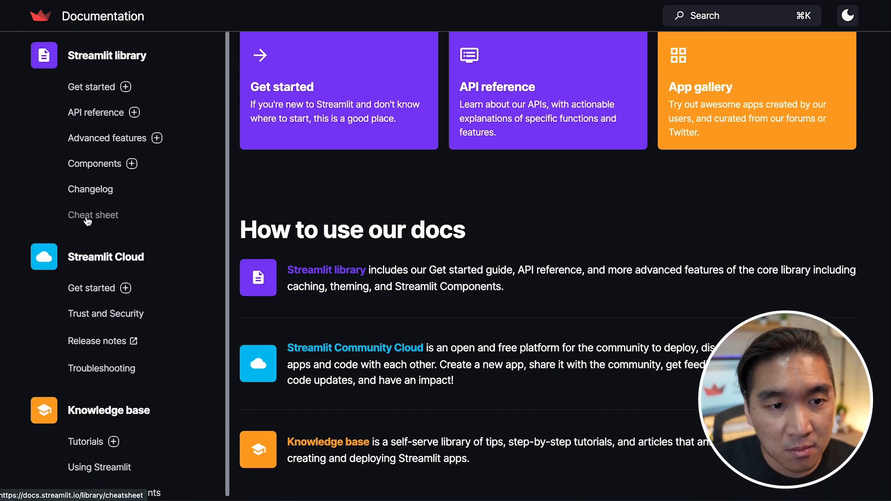
mouse_move(112, 229)
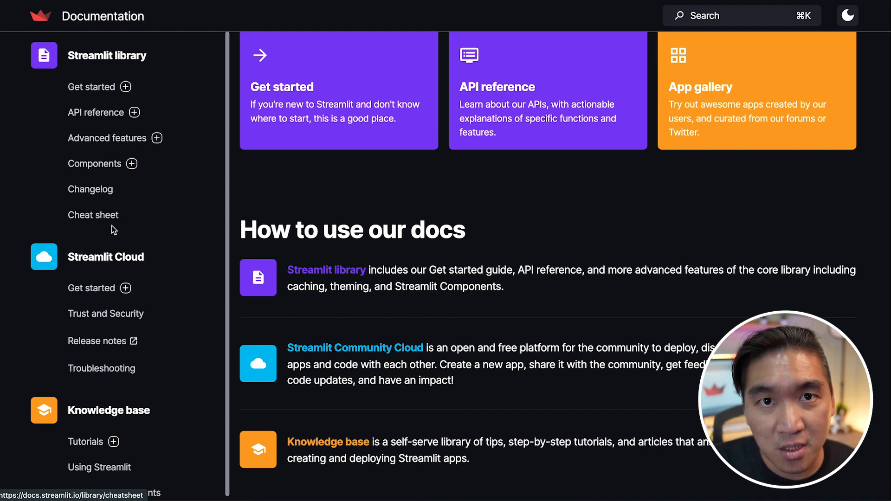
mouse_move(148, 229)
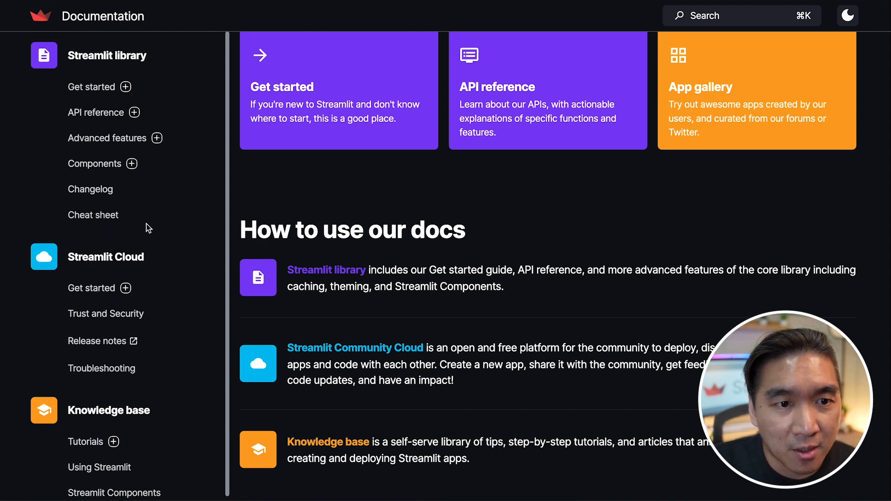
click(92, 87)
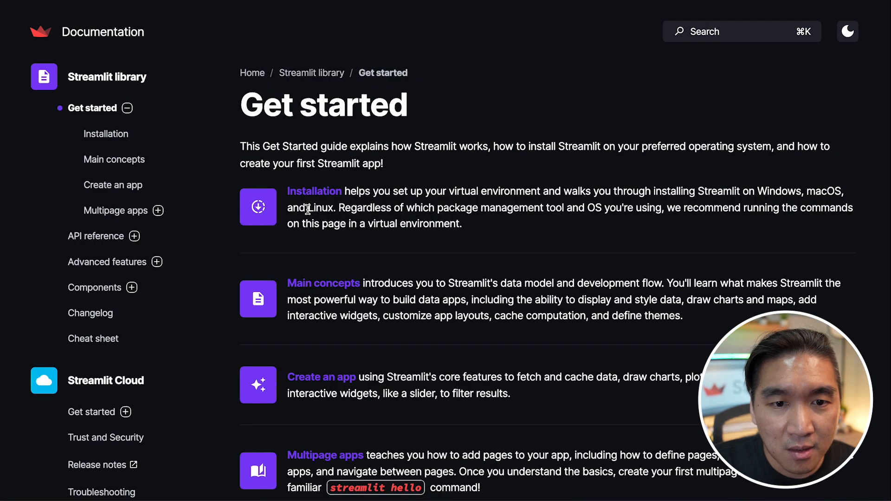
mouse_move(307, 183)
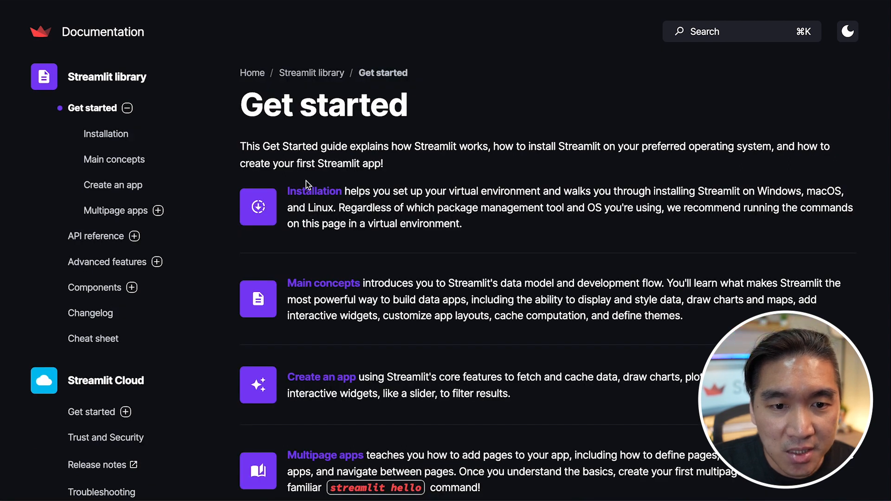
mouse_move(315, 191)
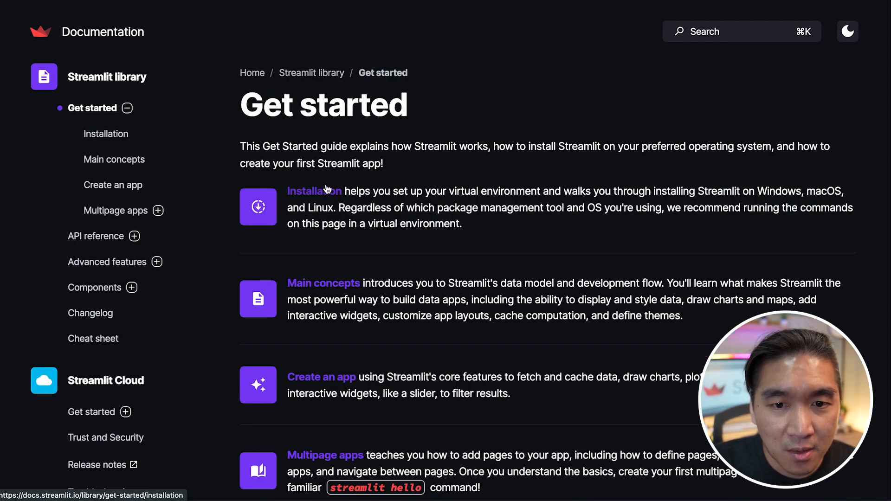
scroll(down, 3)
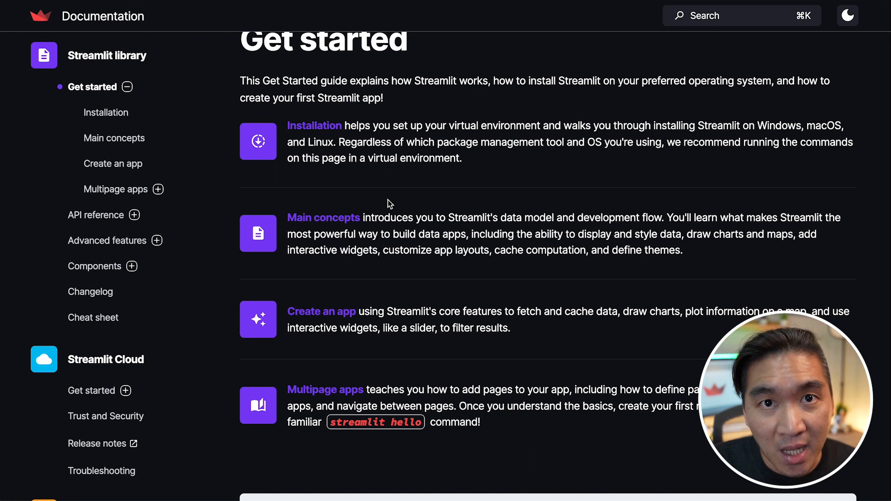
mouse_move(316, 234)
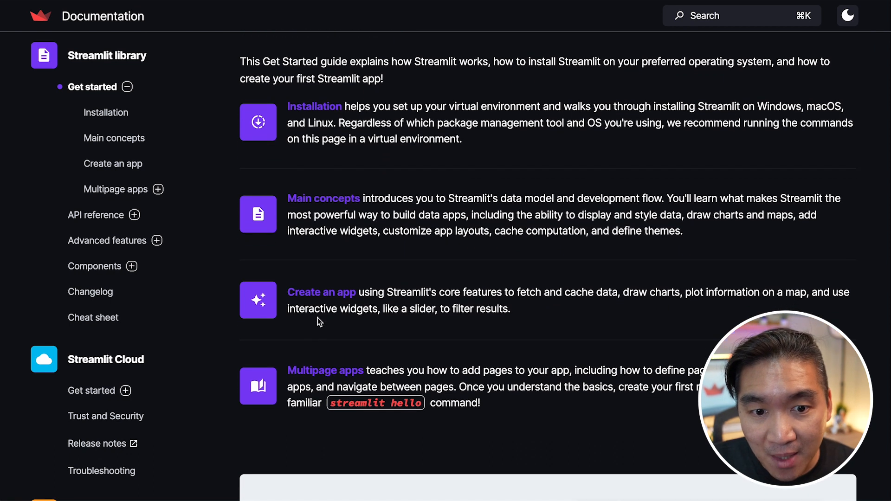
mouse_move(315, 372)
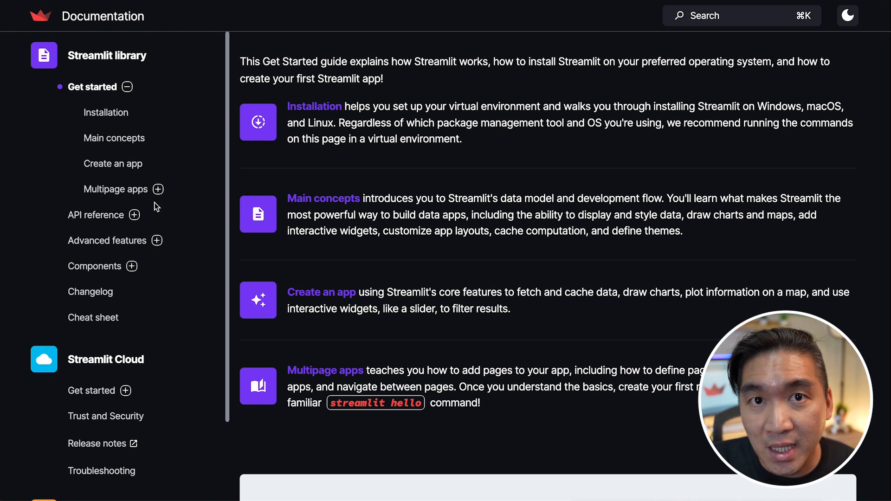
mouse_move(96, 214)
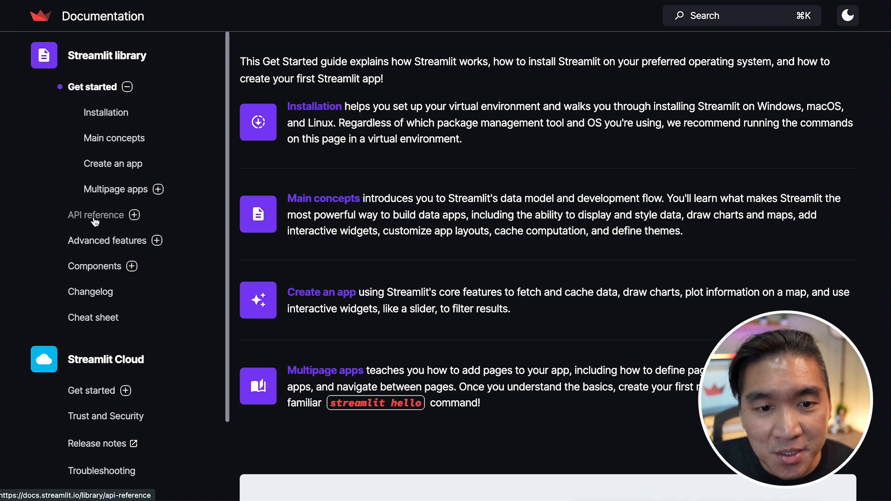
Browse the API reference's Text, Data display and Chart elements galleries.
click(96, 214)
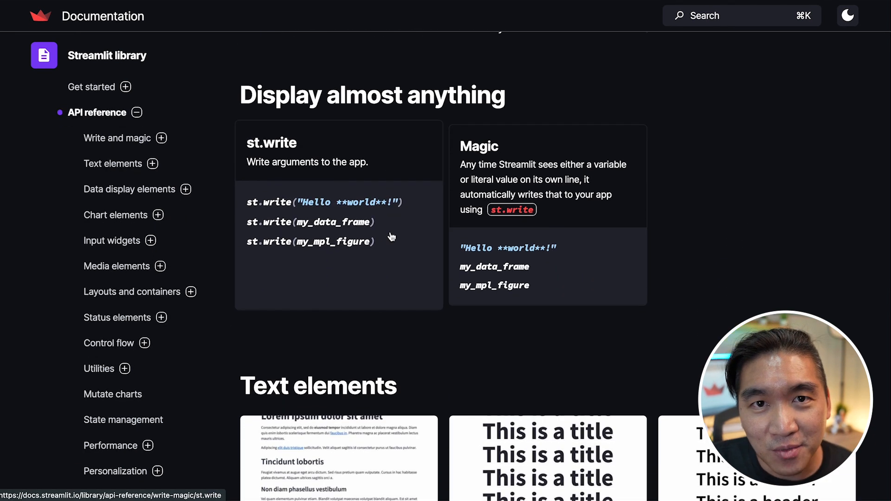
mouse_move(381, 222)
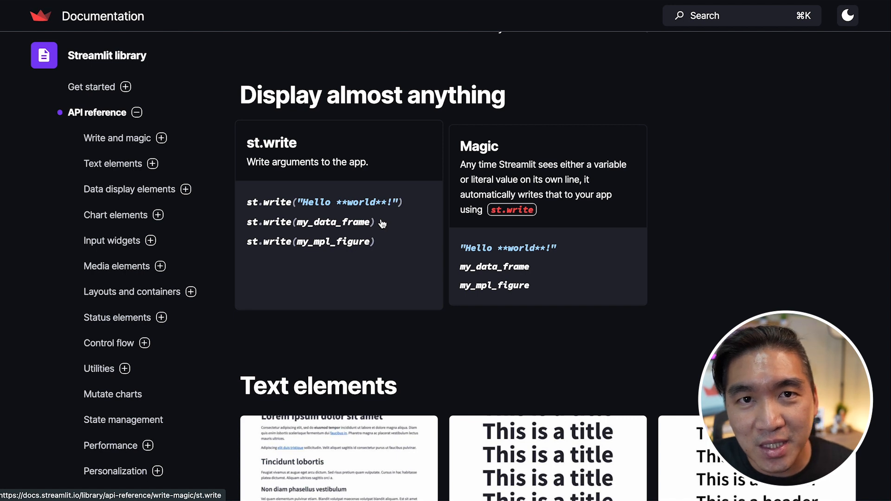
mouse_move(389, 177)
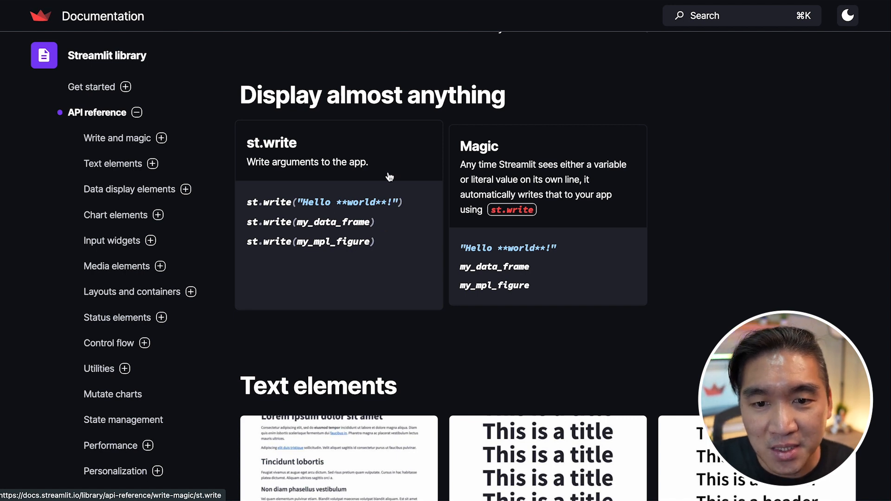
scroll(down, 3)
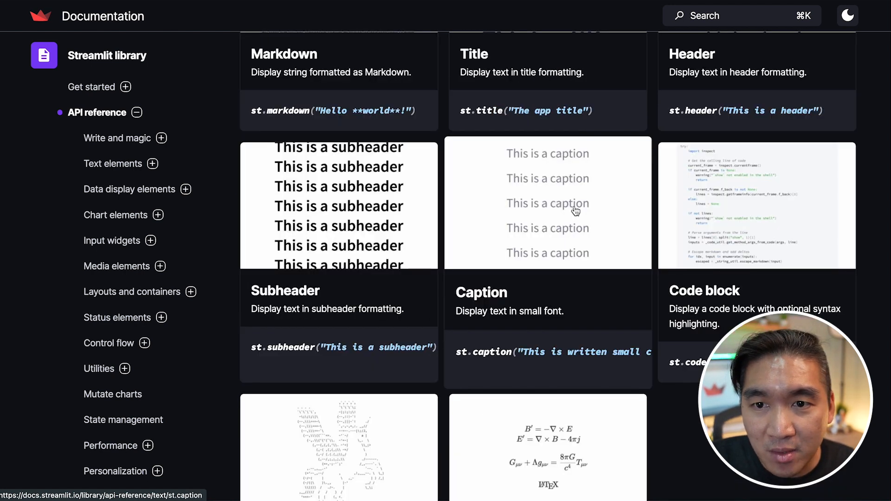
scroll(down, 3)
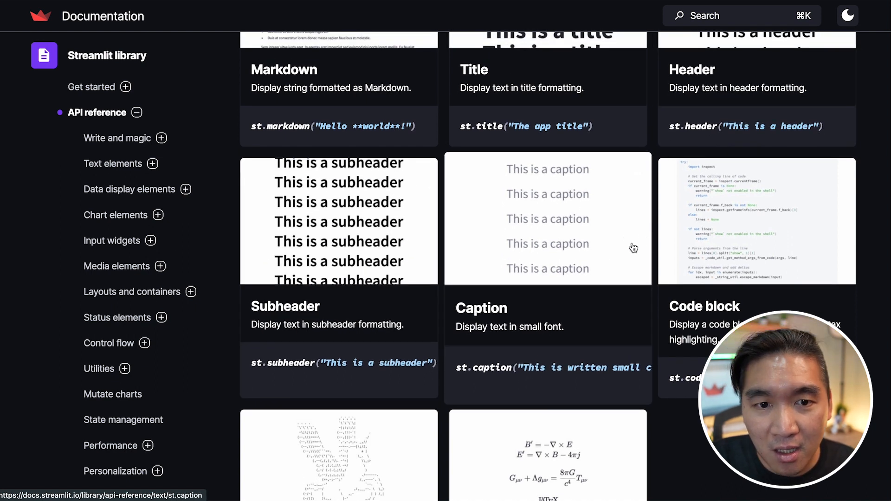
mouse_move(392, 251)
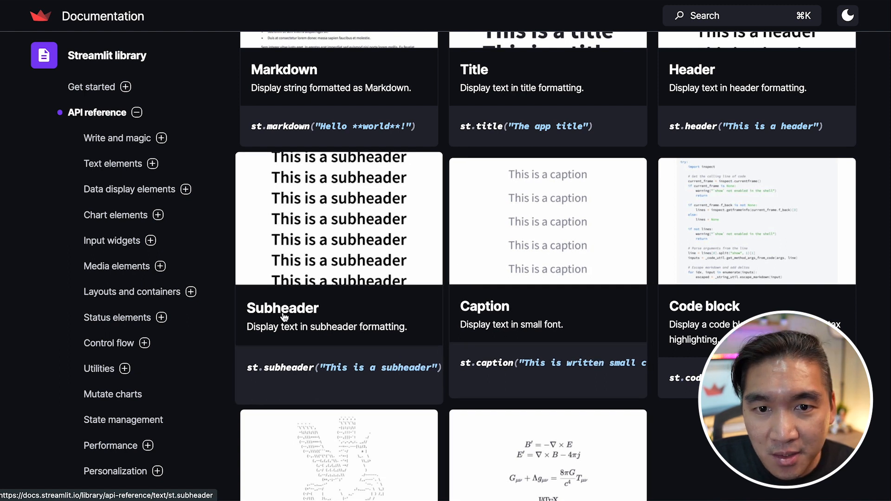
scroll(up, 3)
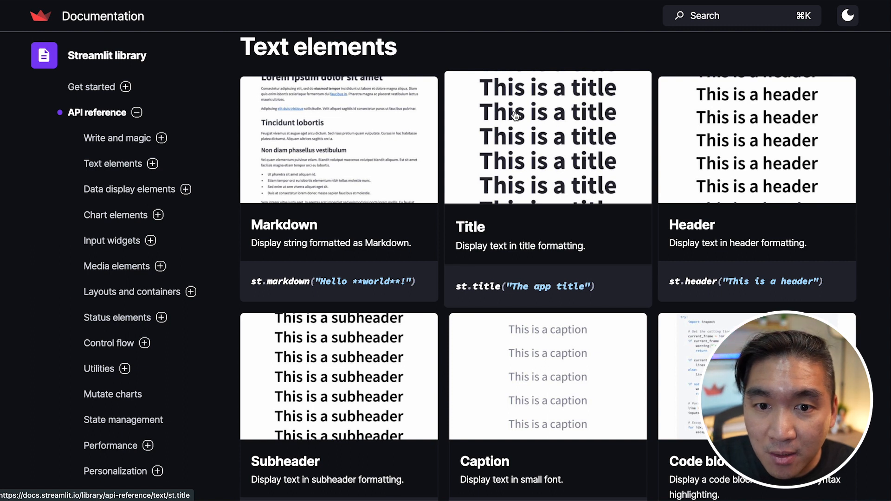
scroll(down, 3)
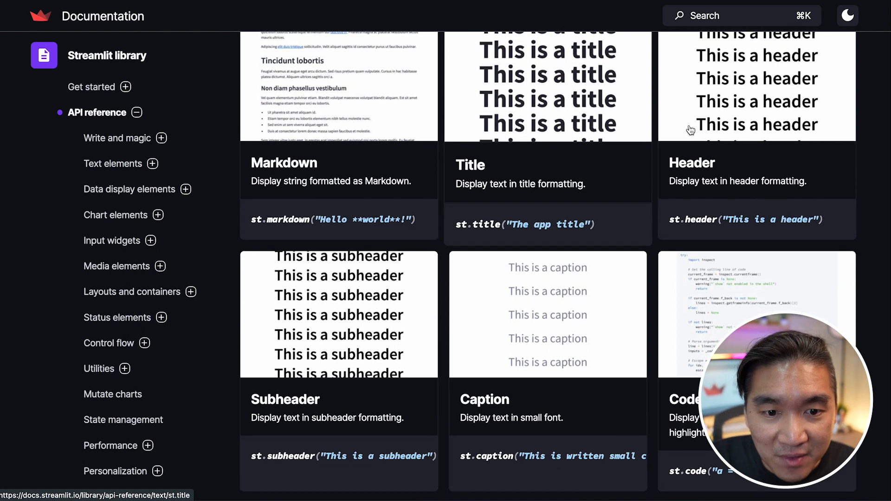
mouse_move(339, 330)
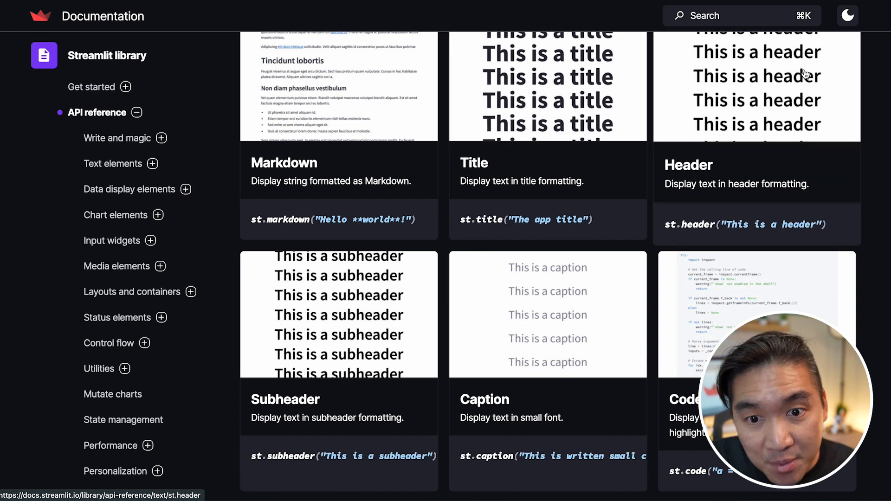
scroll(down, 3)
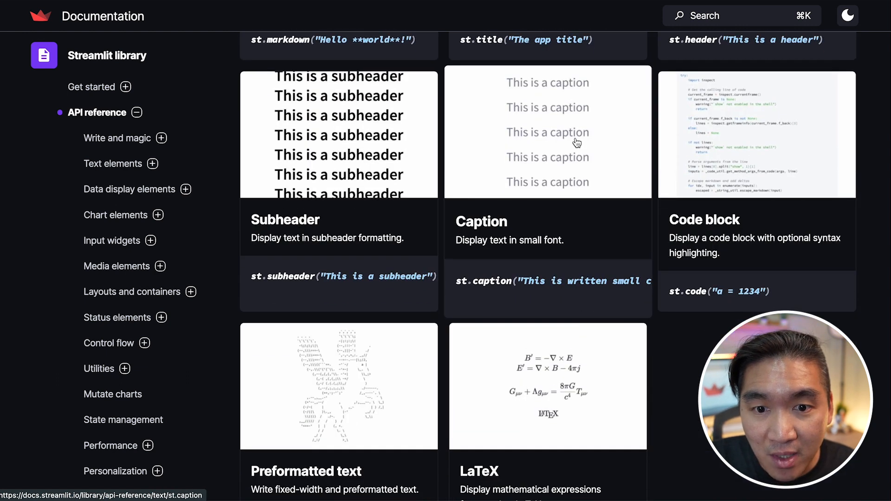
mouse_move(565, 192)
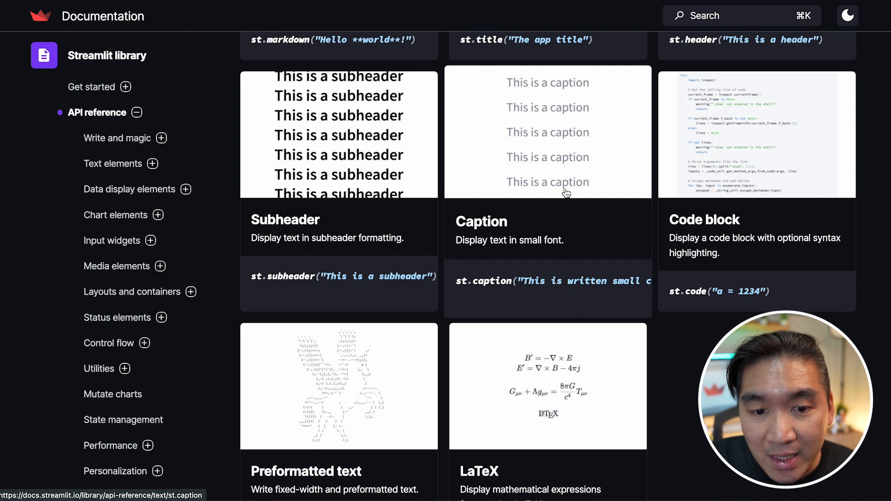
scroll(down, 3)
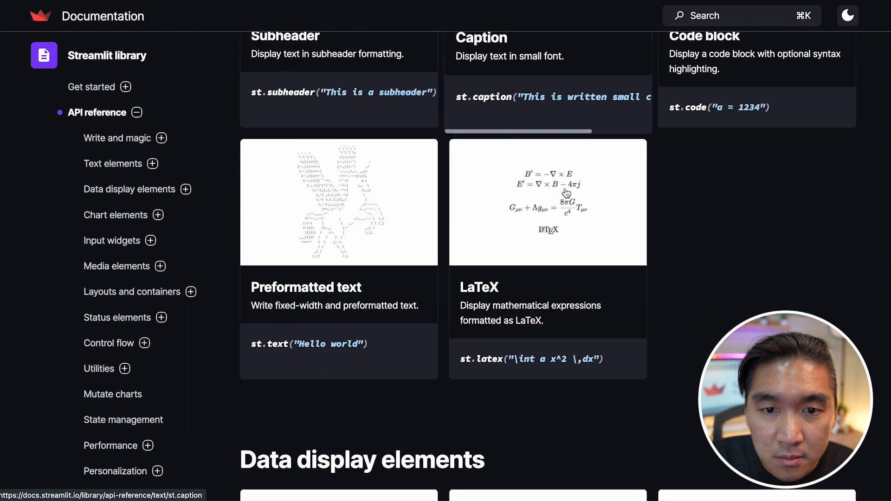
scroll(down, 3)
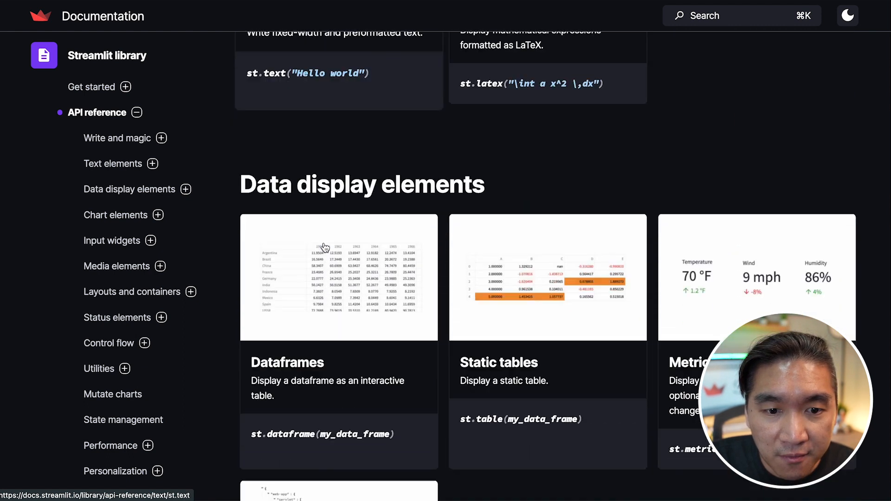
scroll(down, 3)
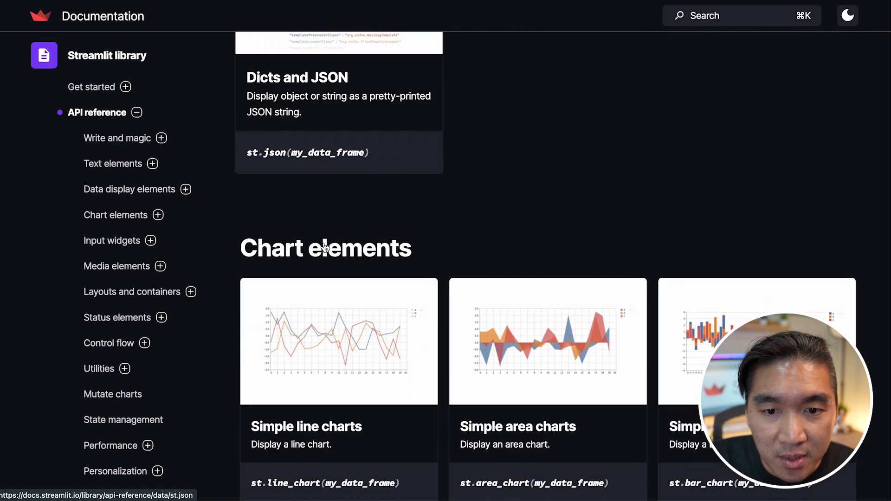
scroll(down, 3)
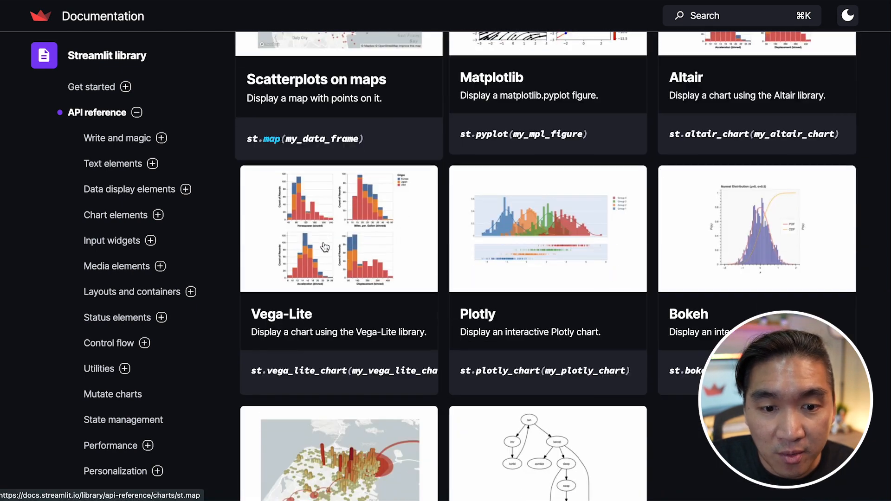
scroll(down, 3)
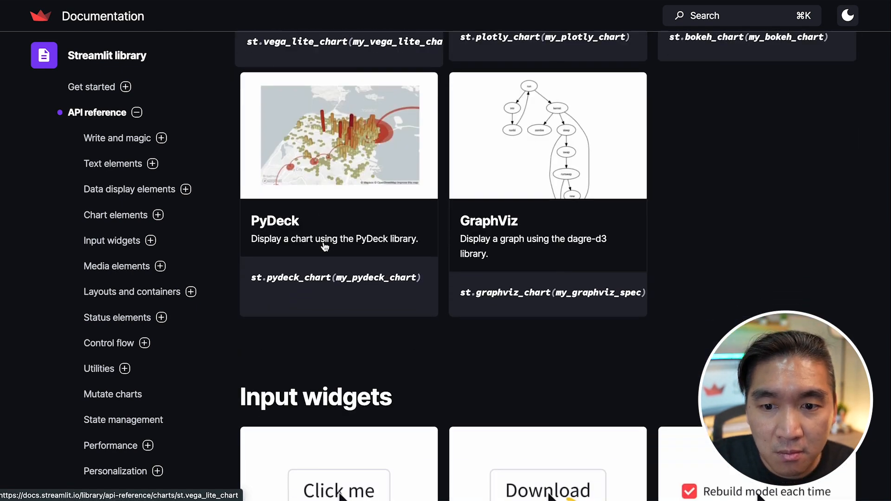
scroll(down, 3)
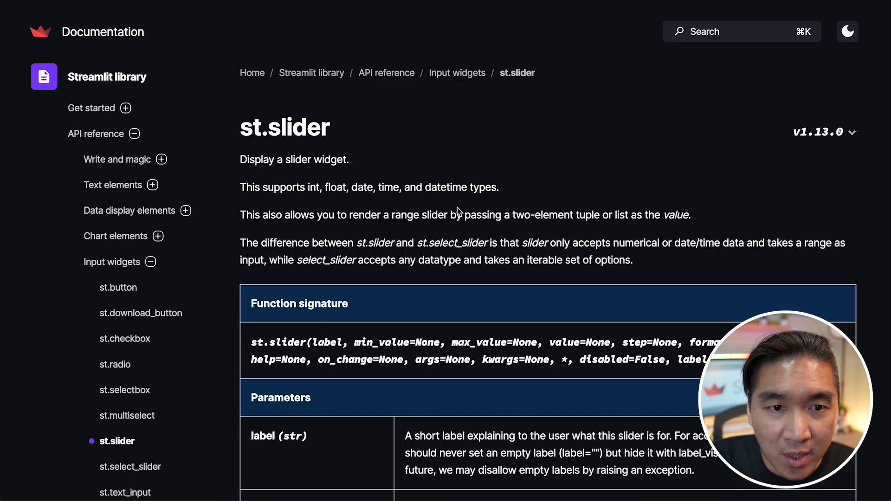
scroll(down, 3)
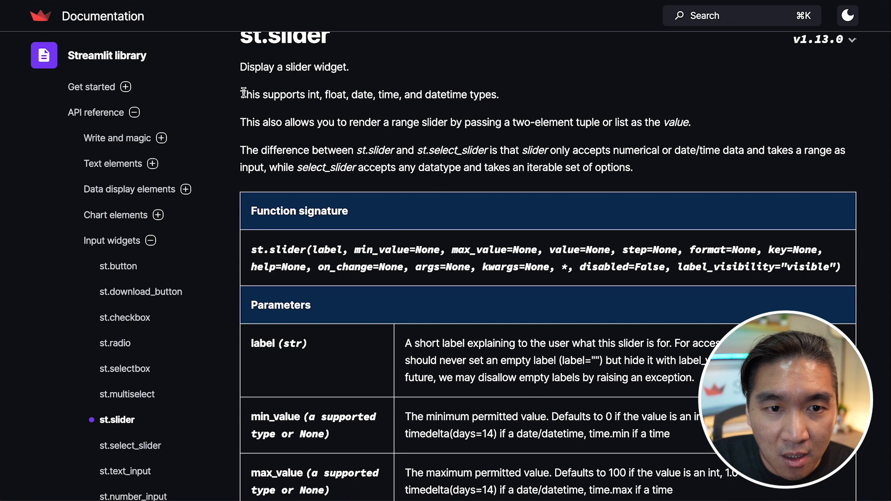
scroll(down, 3)
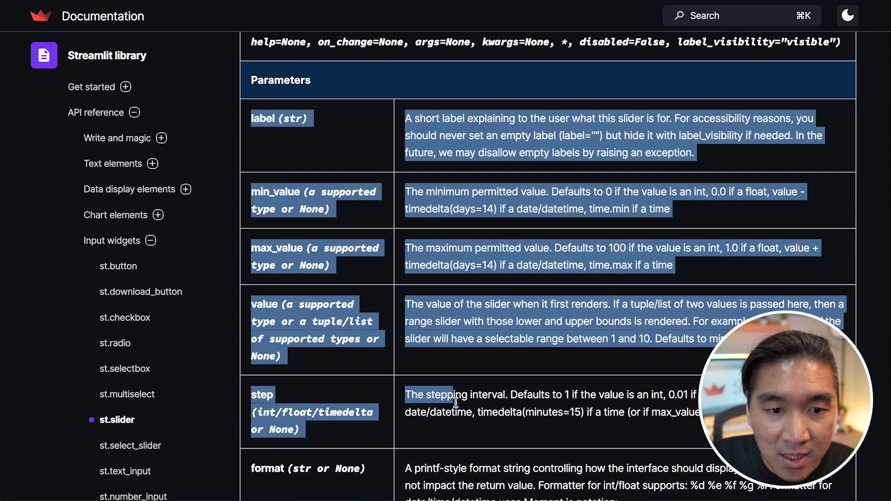
scroll(down, 3)
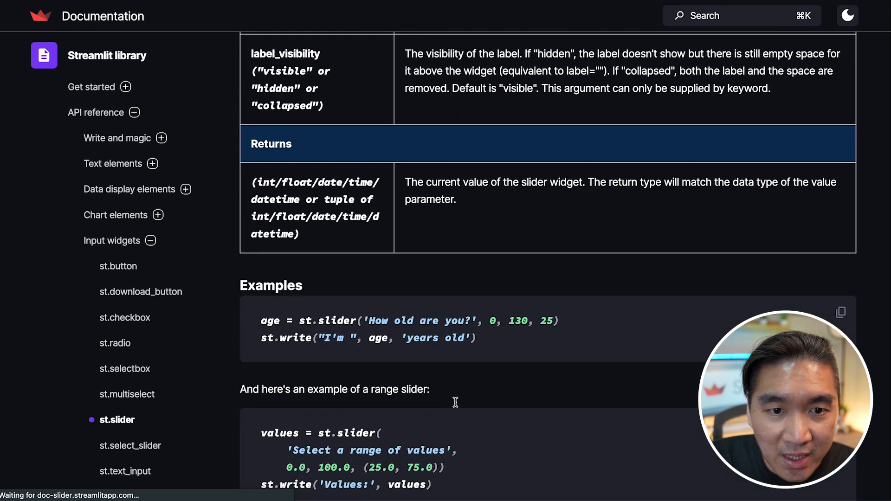
scroll(down, 3)
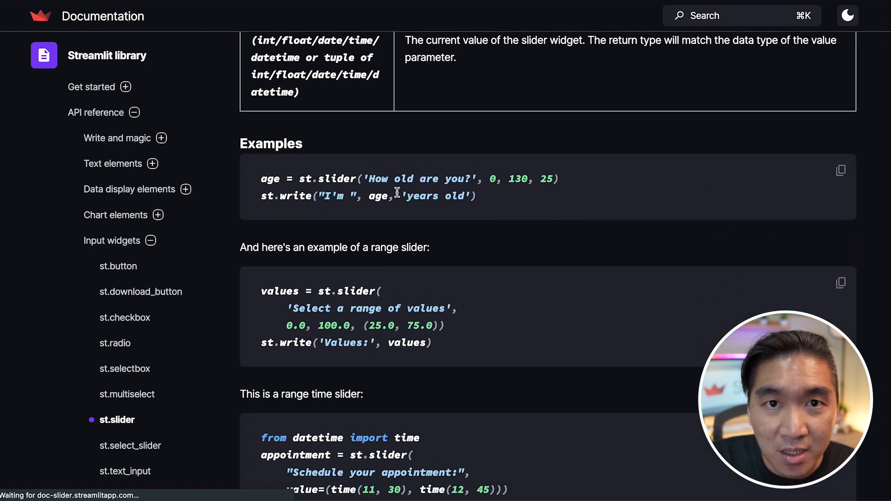
mouse_move(353, 224)
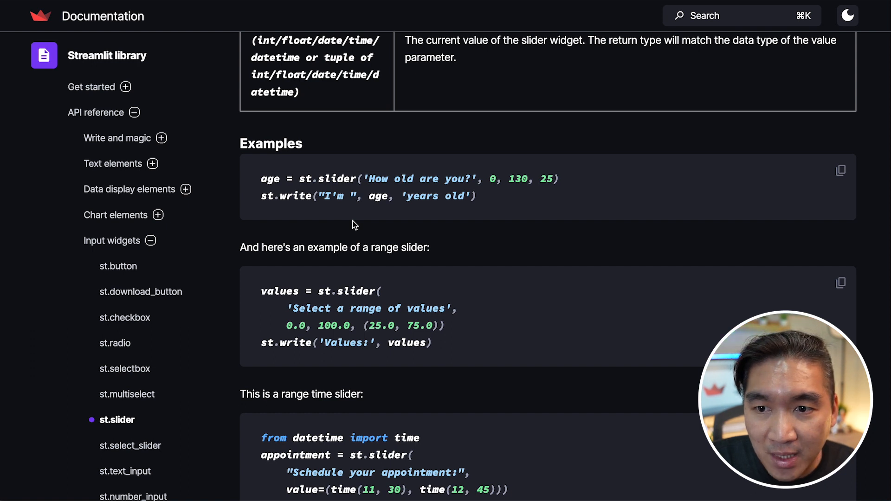
mouse_move(844, 174)
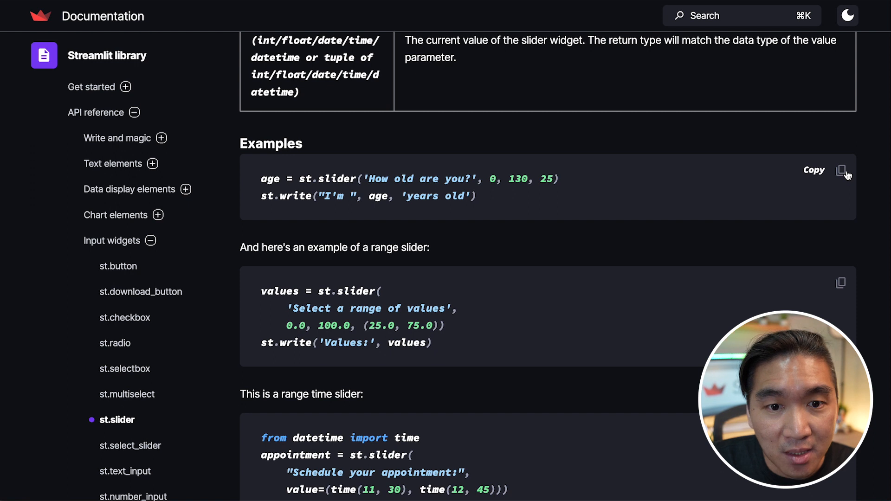
mouse_move(393, 180)
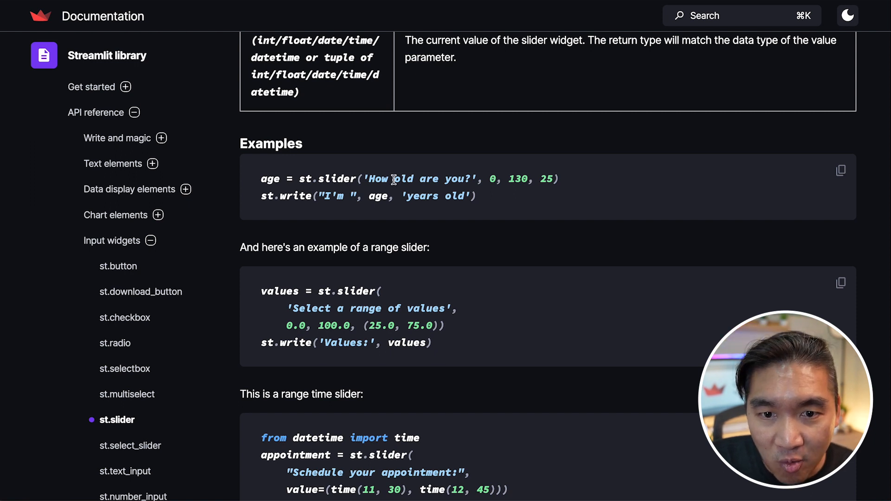
mouse_move(538, 178)
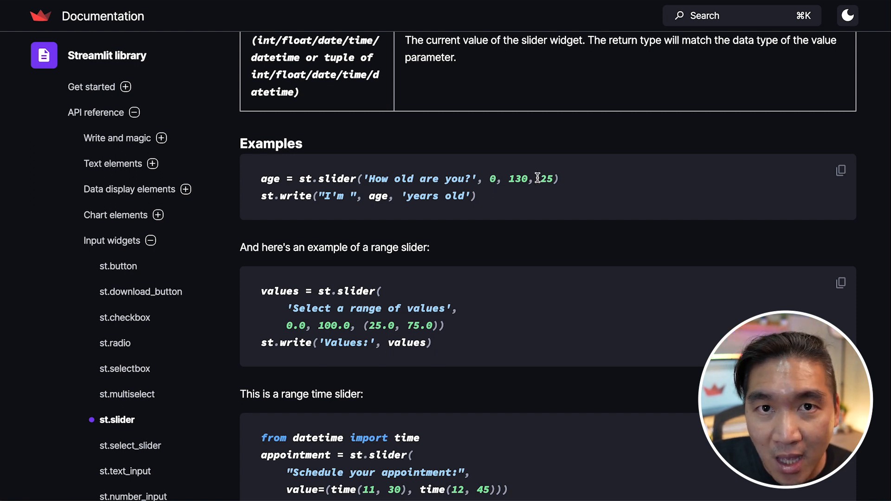
mouse_move(369, 222)
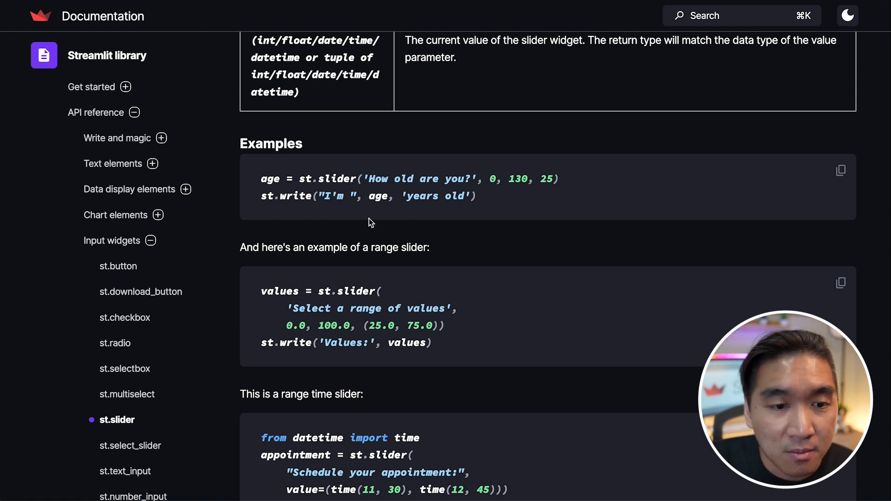
mouse_move(316, 330)
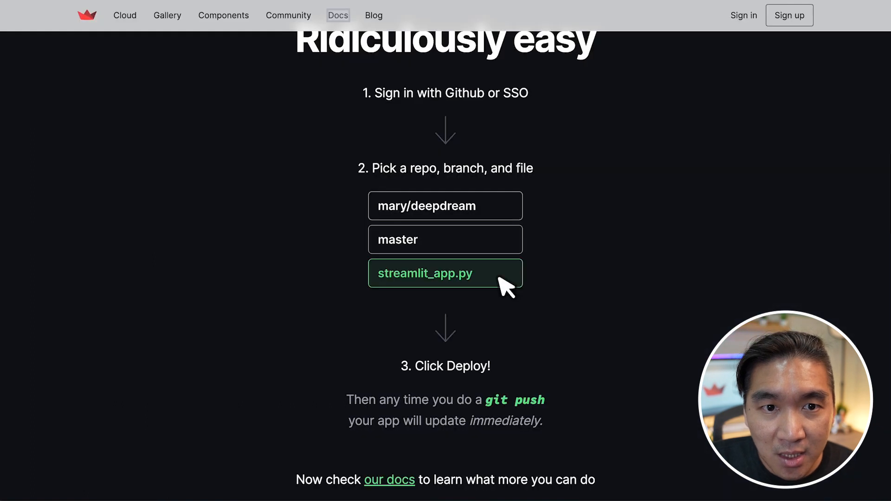
mouse_move(278, 48)
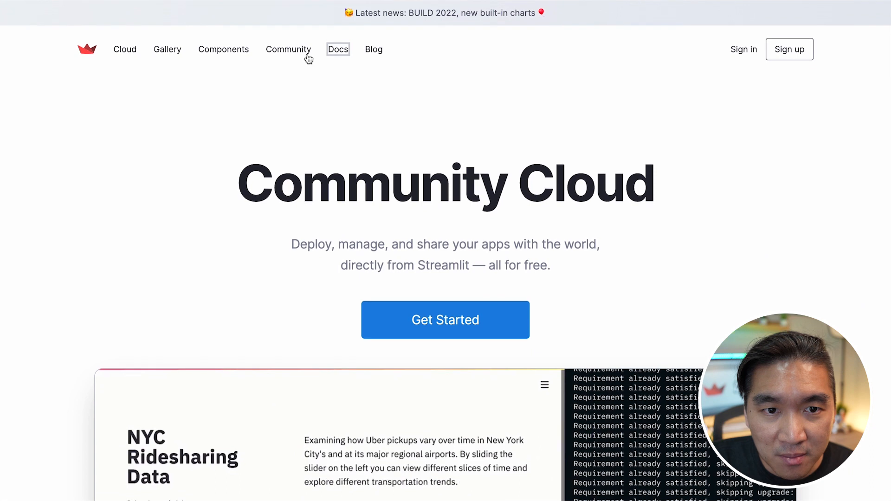
mouse_move(287, 49)
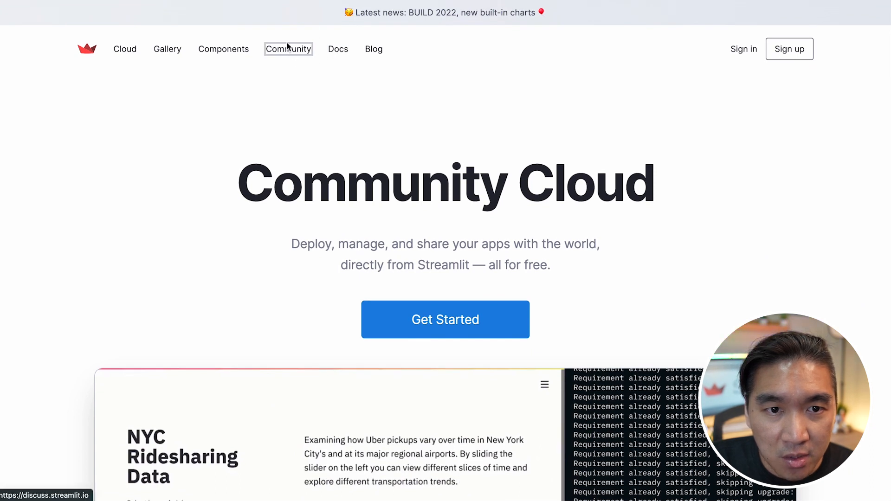
Go to the discuss.streamlit.io community forum from the Community nav link.
click(288, 48)
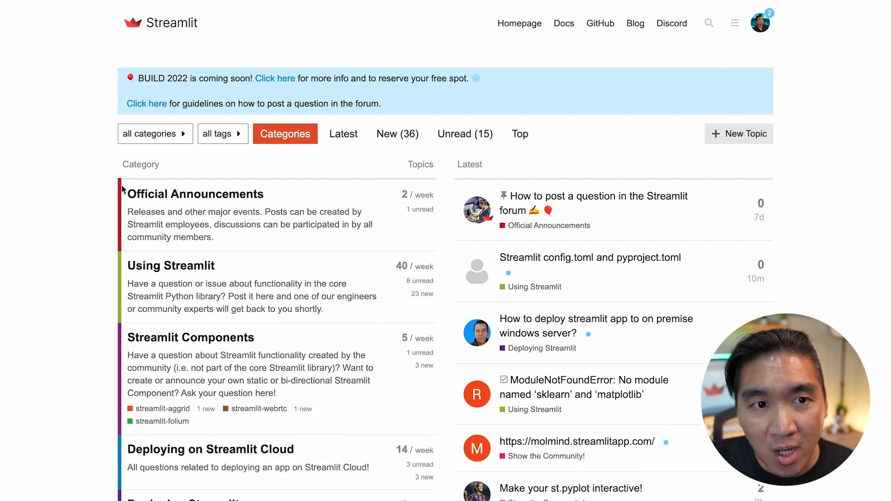
mouse_move(126, 272)
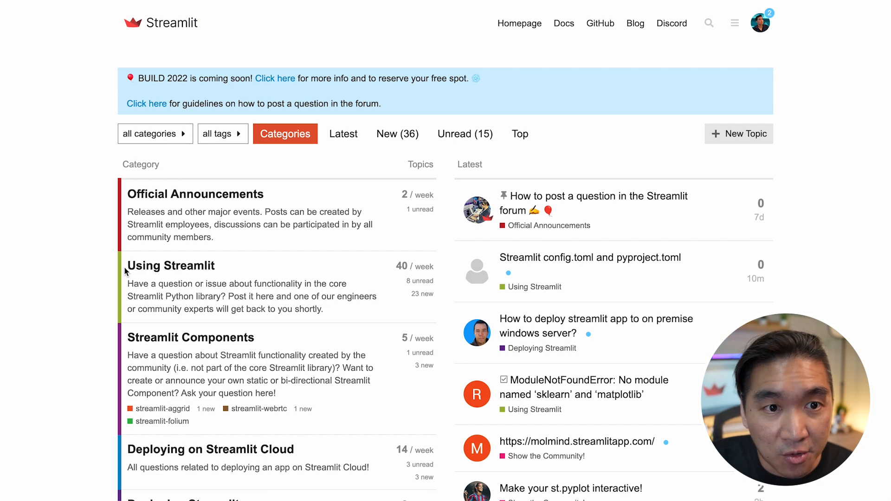
mouse_move(301, 169)
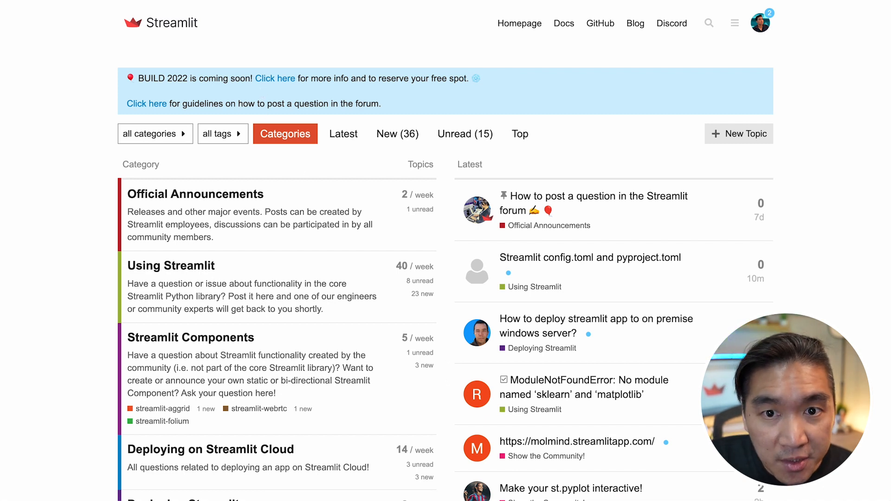
mouse_move(275, 113)
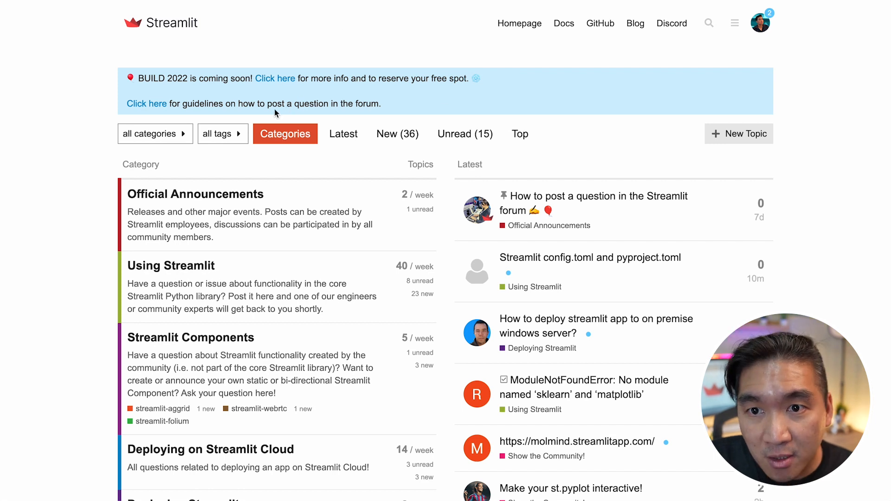
mouse_move(733, 22)
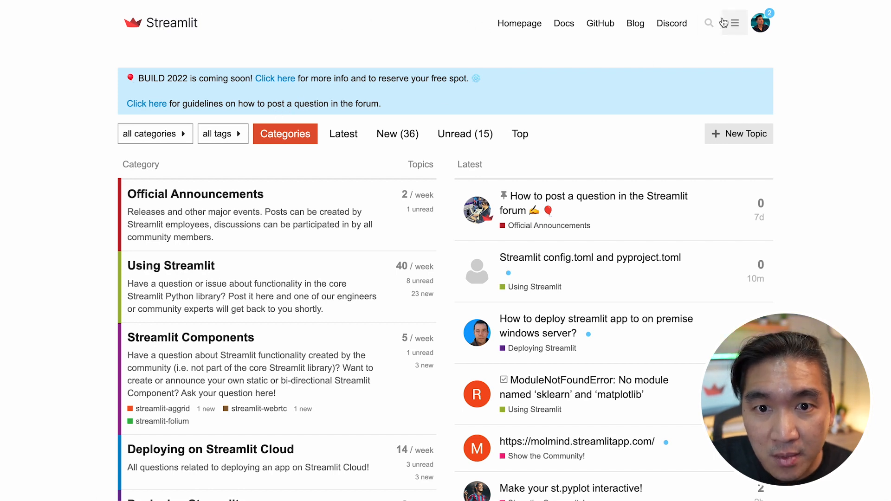
click(709, 23)
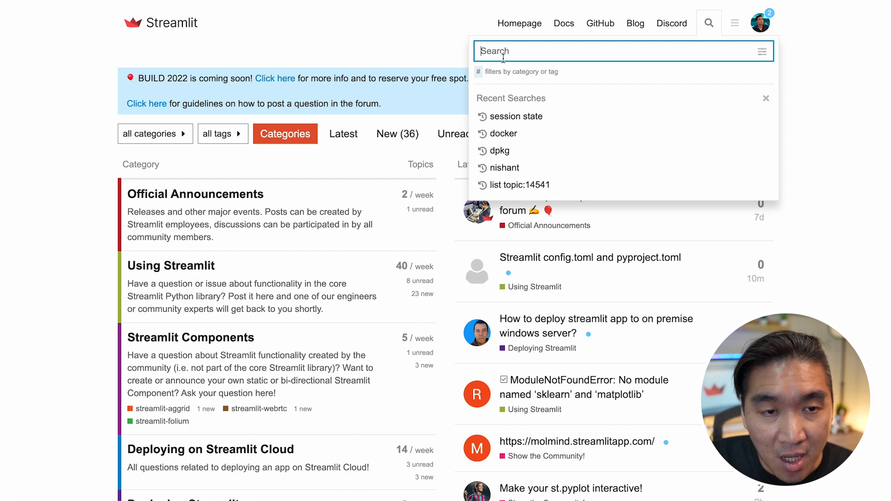
mouse_move(601, 23)
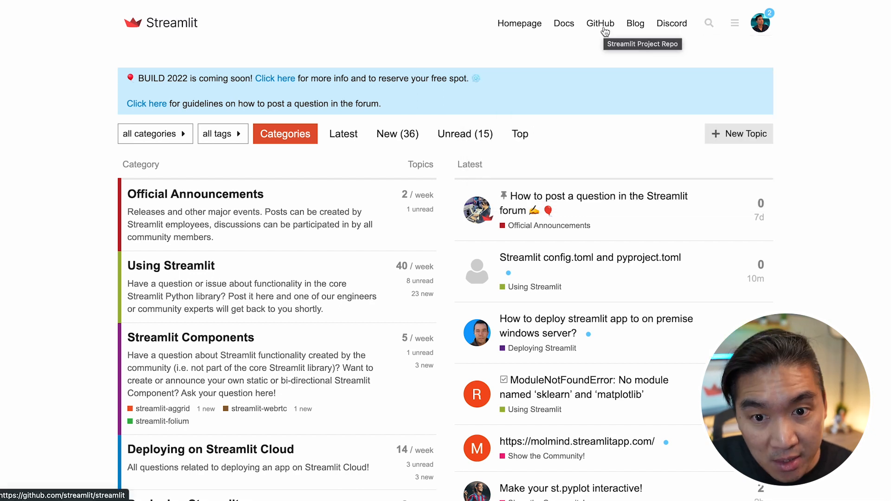
mouse_move(559, 153)
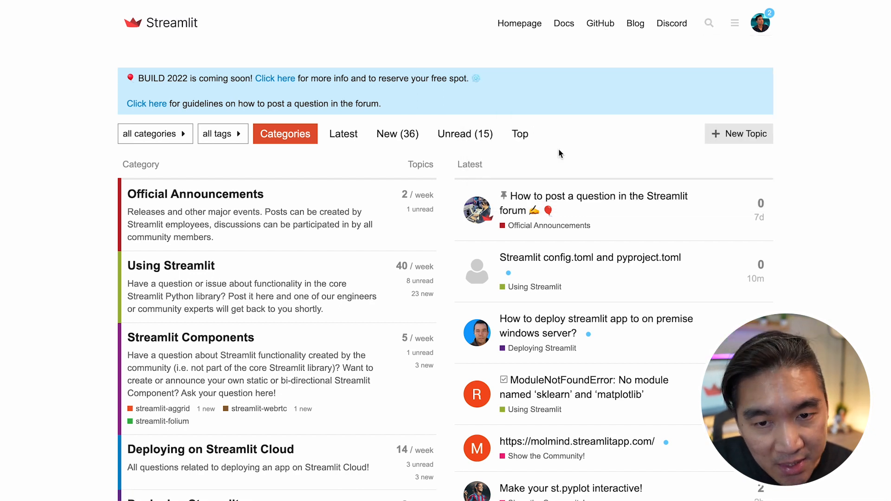
mouse_move(599, 206)
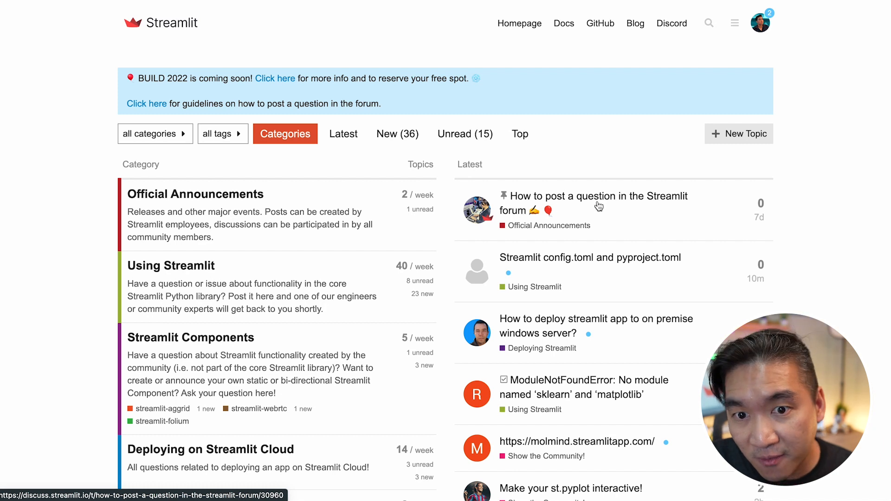
mouse_move(528, 211)
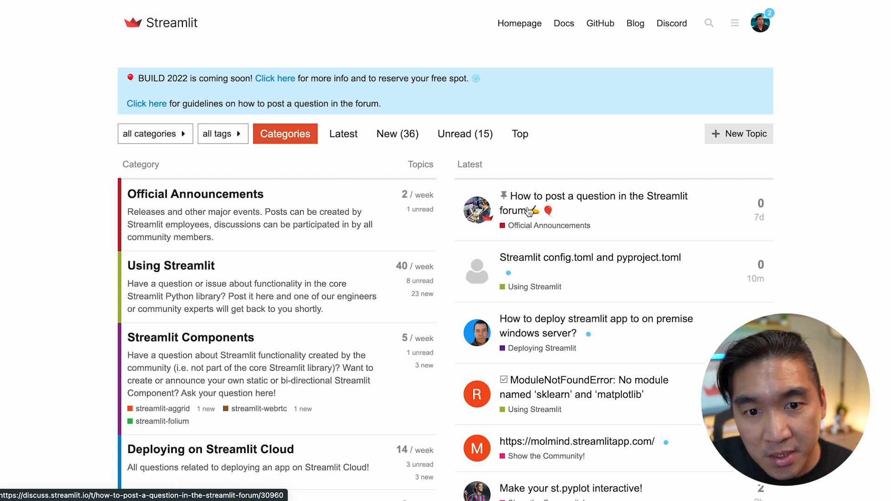
Read the pinned 'How to post a question in the Streamlit forum' guidelines topic.
click(592, 195)
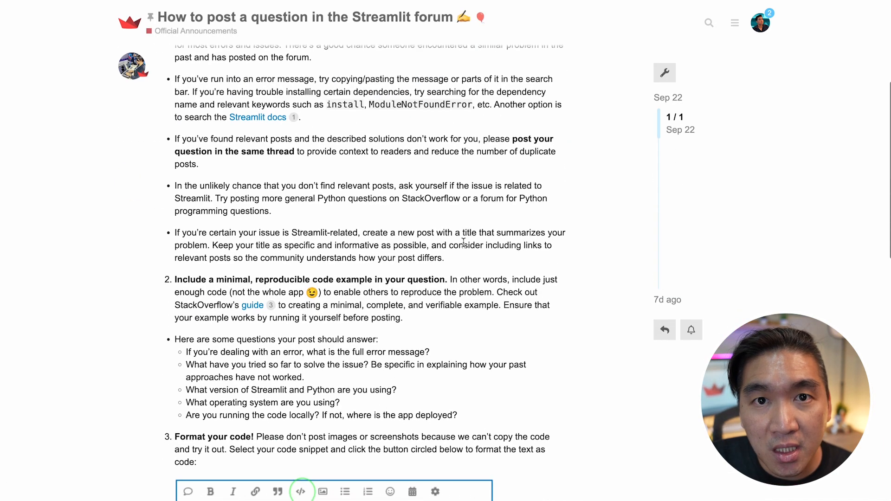
scroll(down, 3)
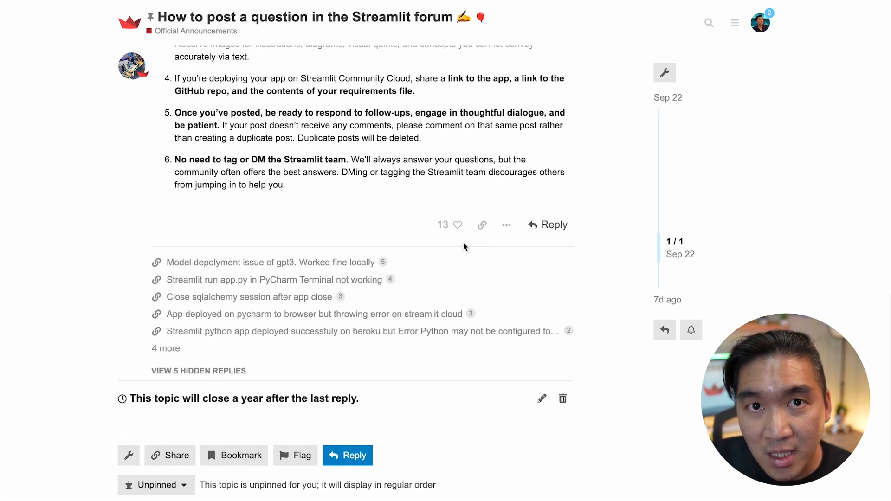
scroll(up, 3)
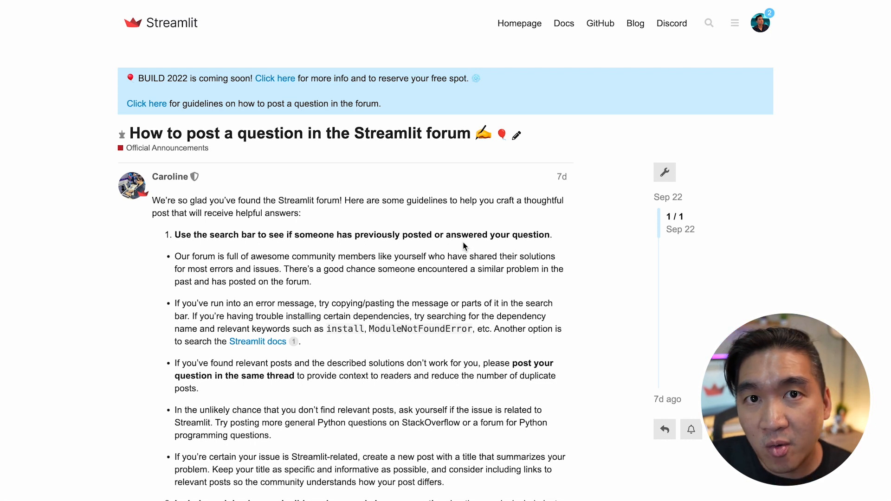
mouse_move(415, 149)
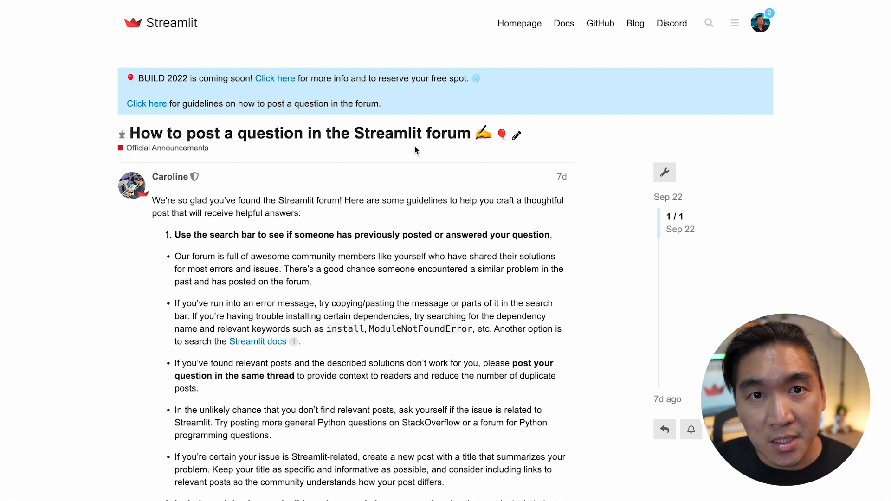
mouse_move(708, 22)
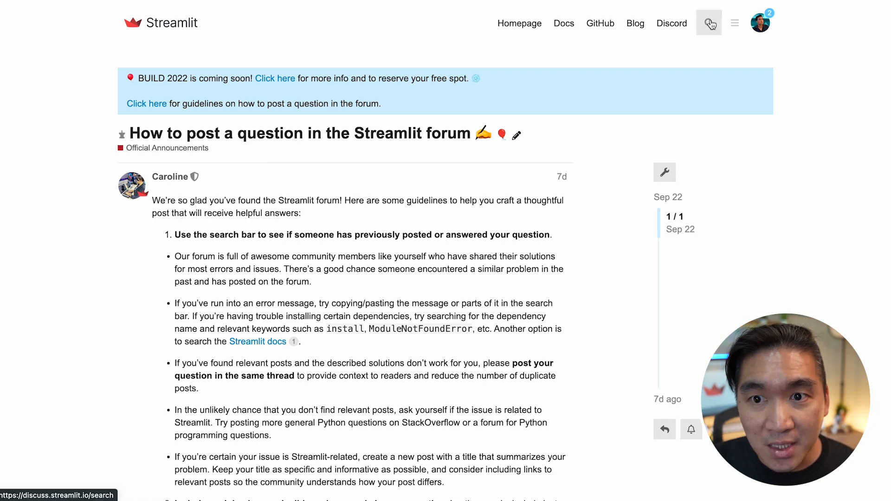
mouse_move(708, 23)
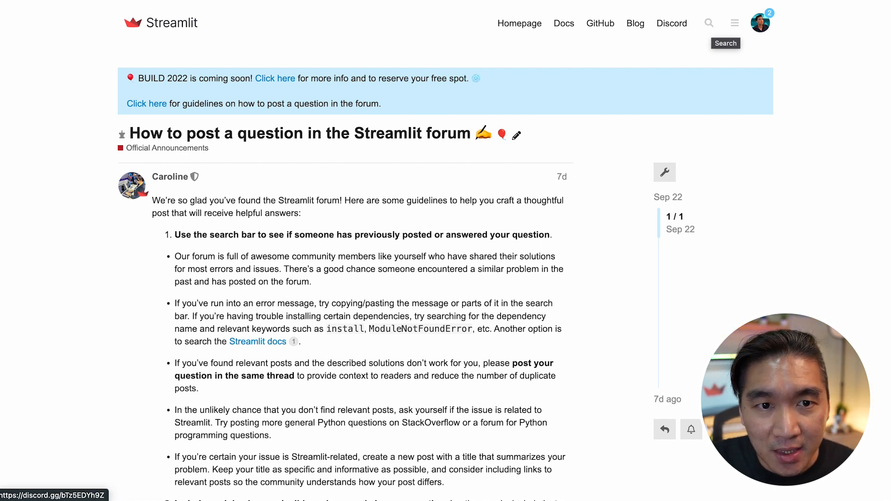
mouse_move(263, 4)
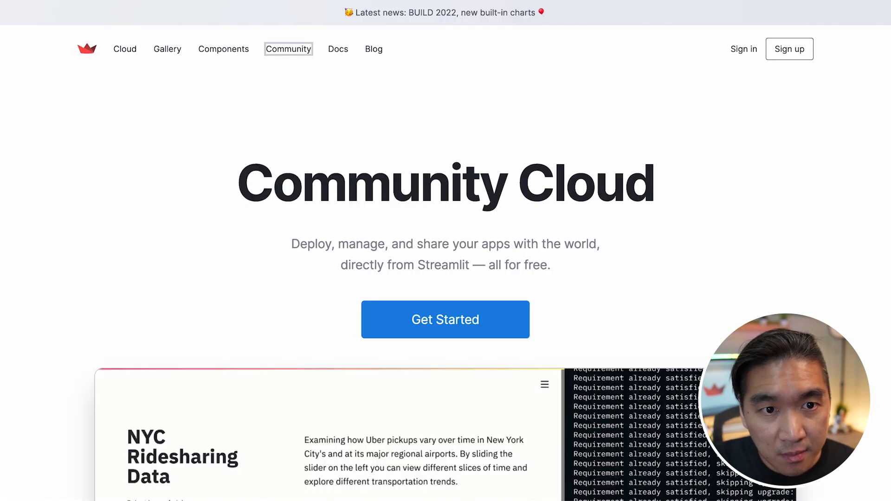
mouse_move(222, 52)
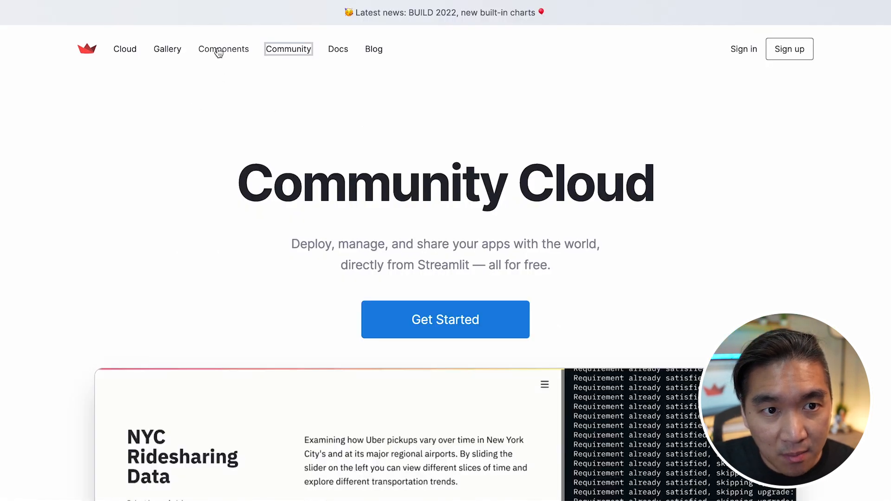
mouse_move(156, 47)
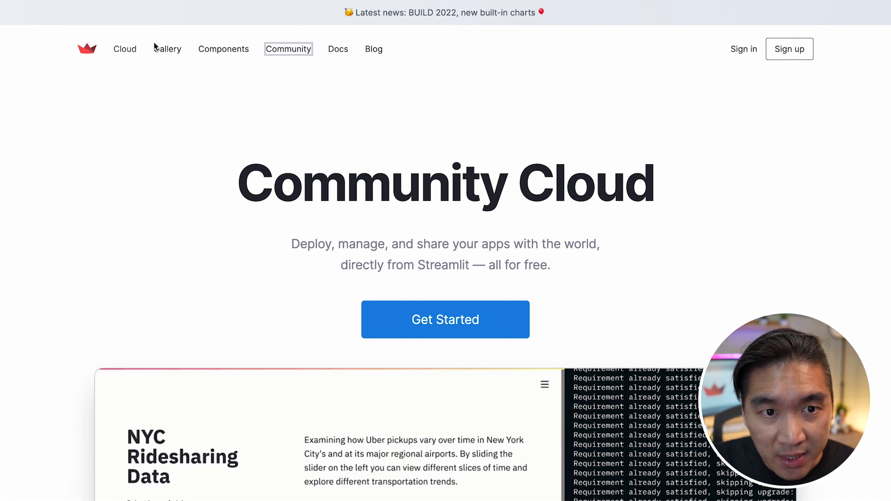
Browse the Components gallery of third-party modules like 3dmol, Ace and AgGrid.
click(224, 50)
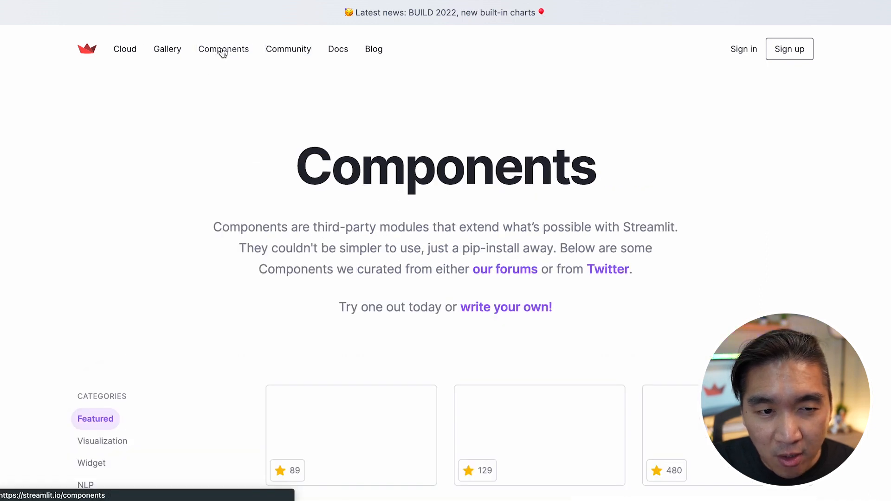
scroll(down, 3)
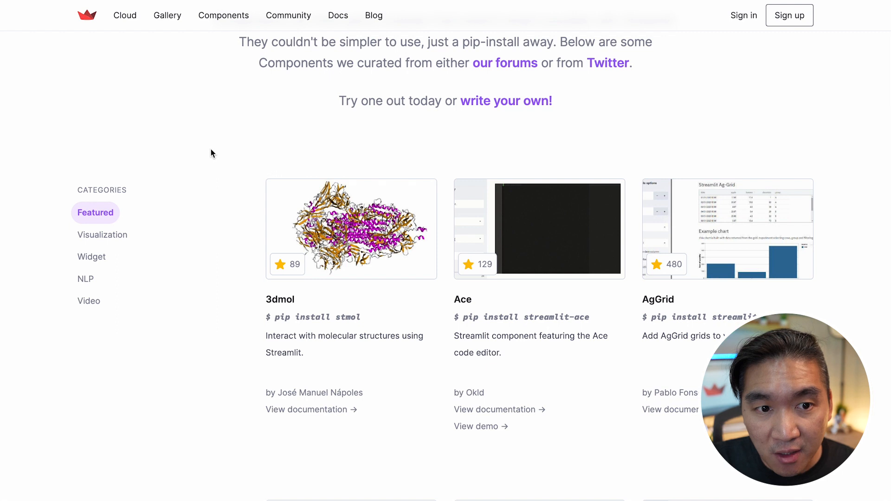
scroll(down, 3)
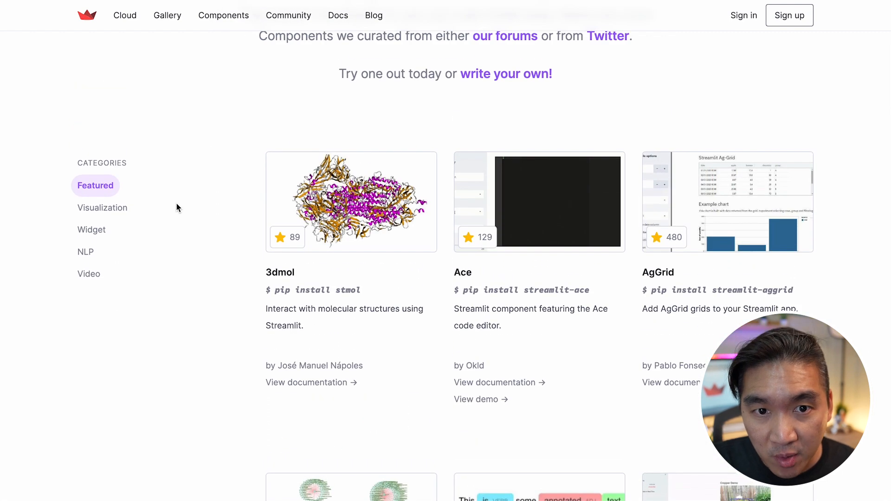
scroll(up, 3)
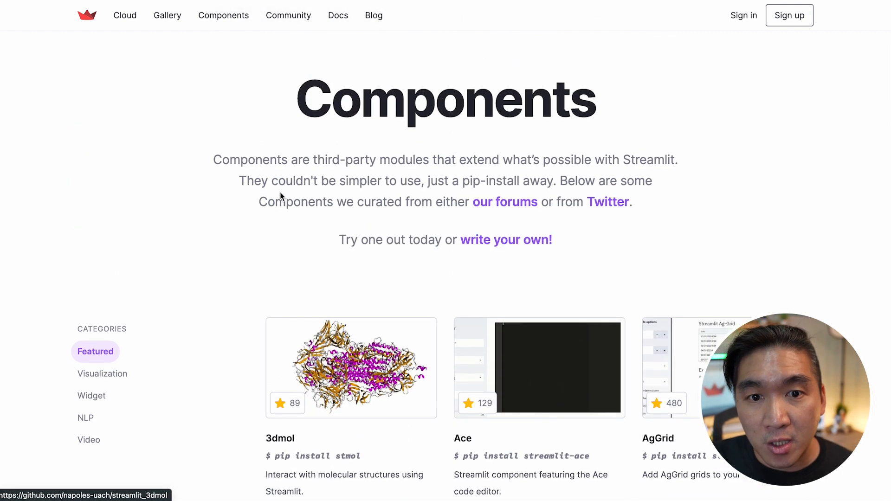
mouse_move(318, 155)
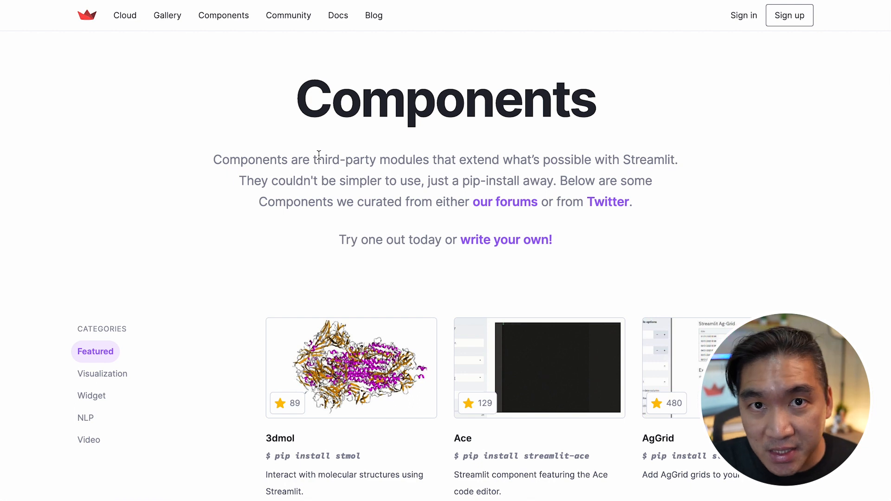
mouse_move(679, 126)
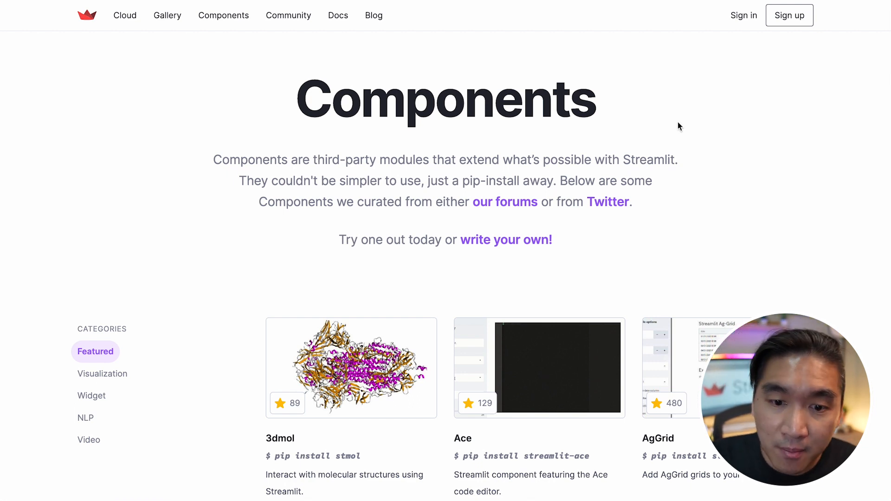
scroll(down, 3)
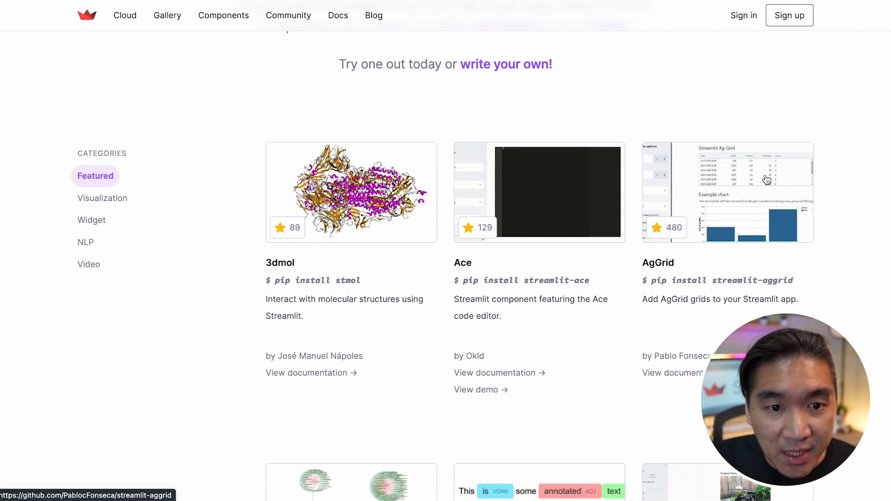
mouse_move(369, 317)
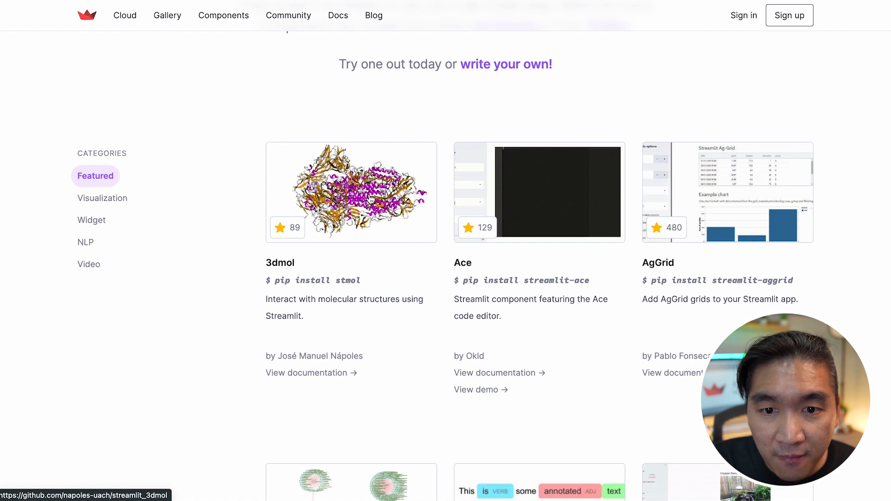
scroll(down, 3)
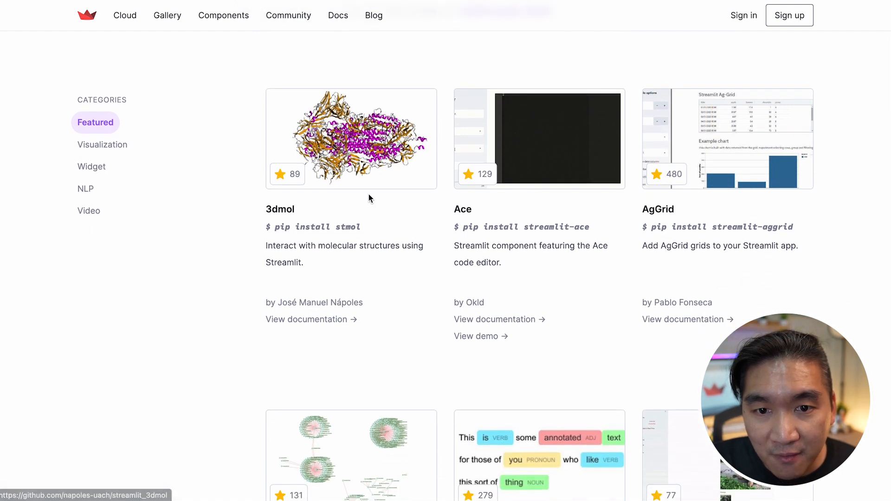
mouse_move(556, 111)
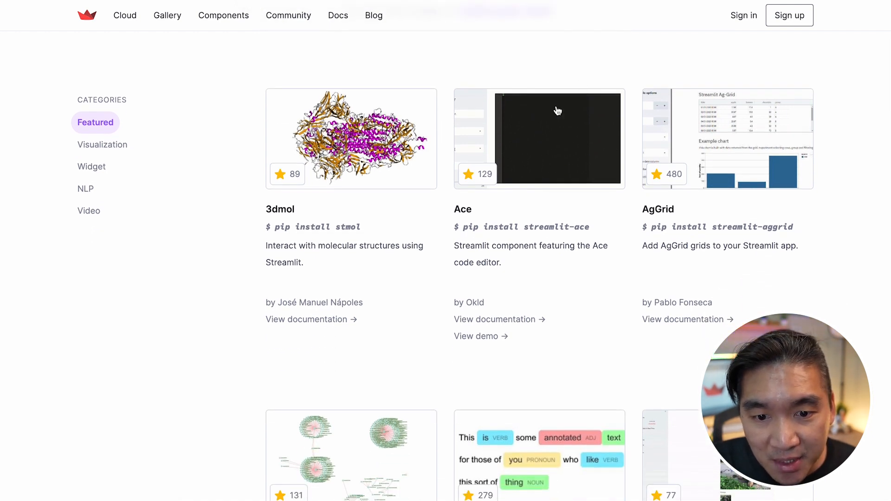
scroll(down, 3)
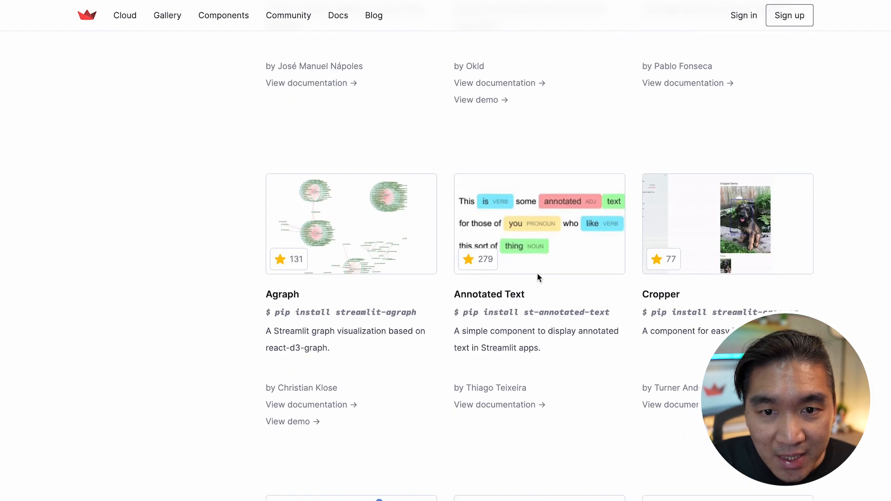
scroll(down, 3)
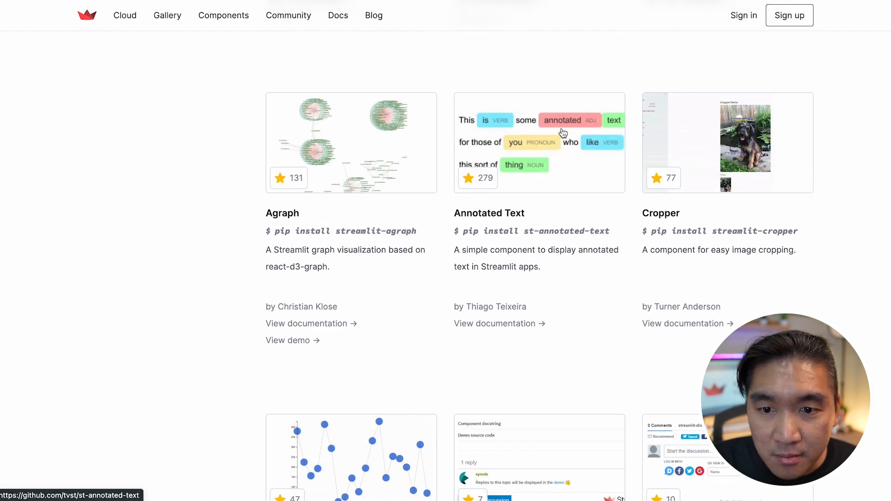
scroll(down, 3)
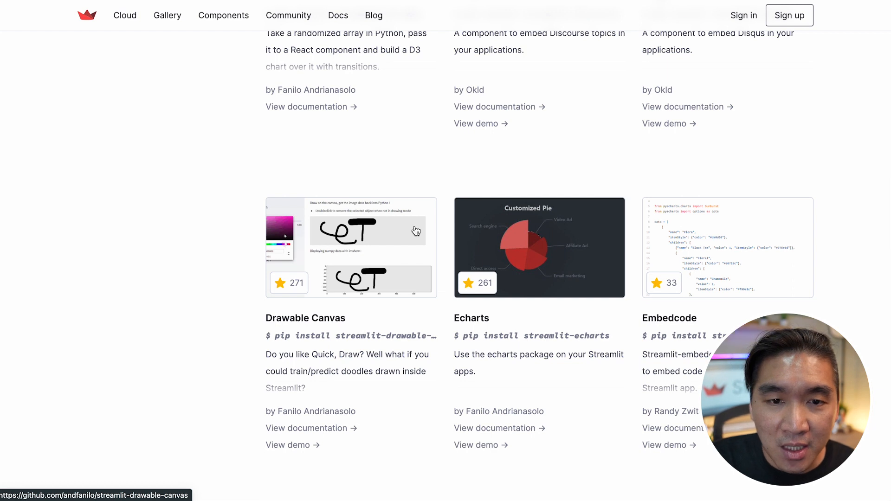
mouse_move(425, 214)
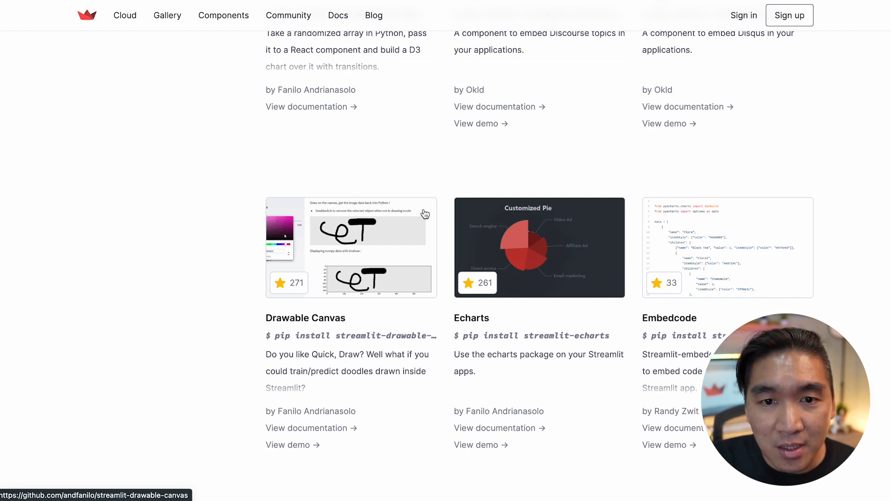
mouse_move(473, 122)
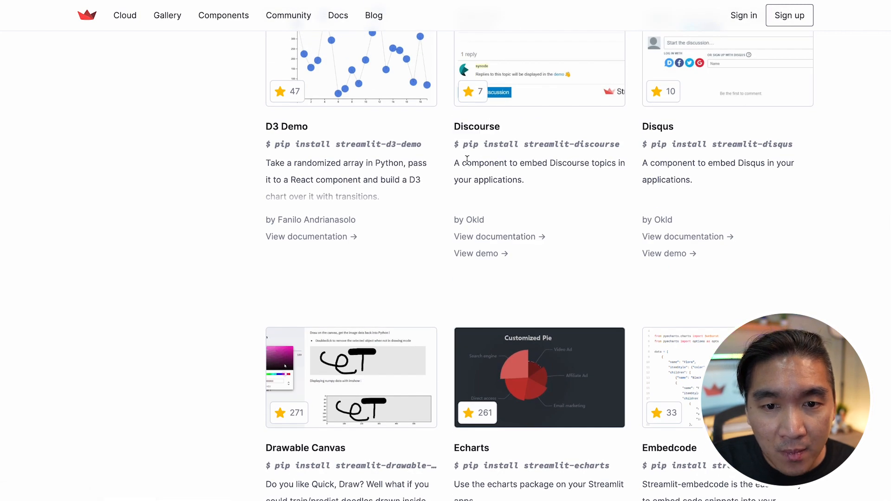
mouse_move(412, 228)
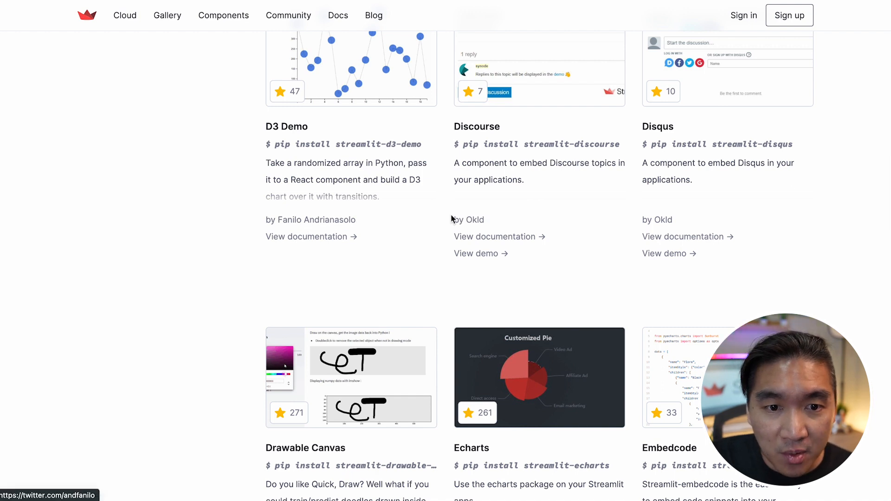
mouse_move(319, 230)
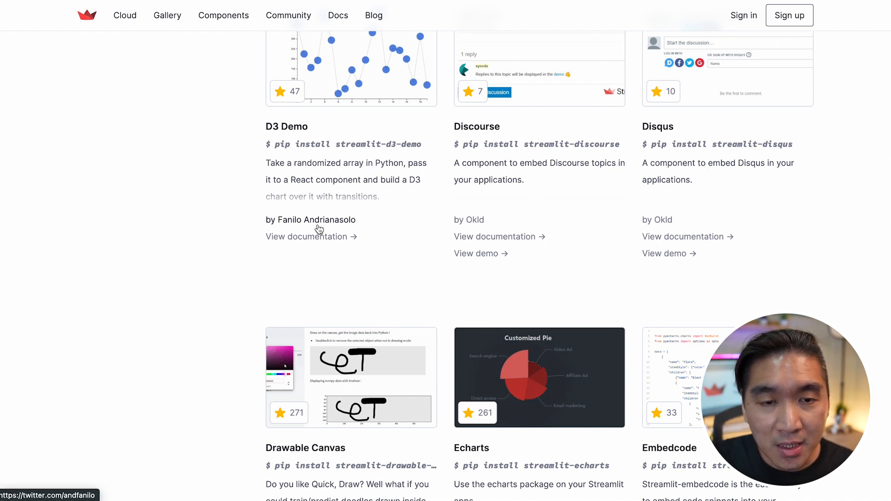
mouse_move(369, 159)
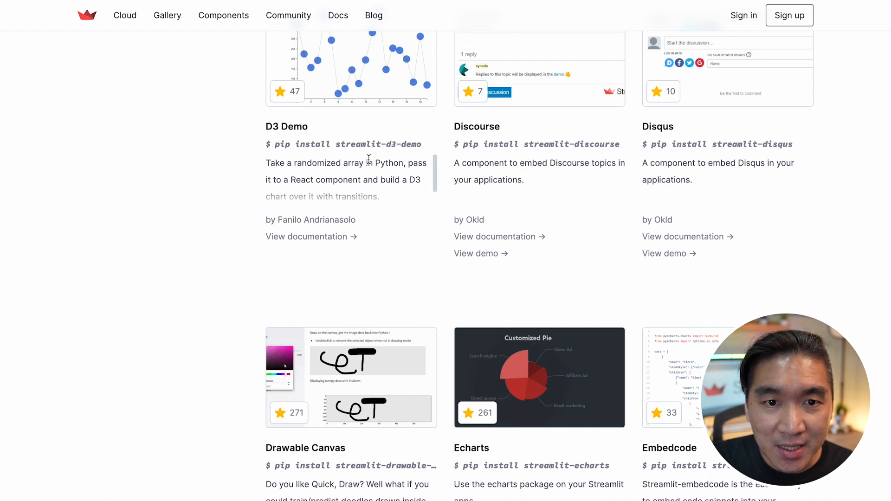
scroll(up, 3)
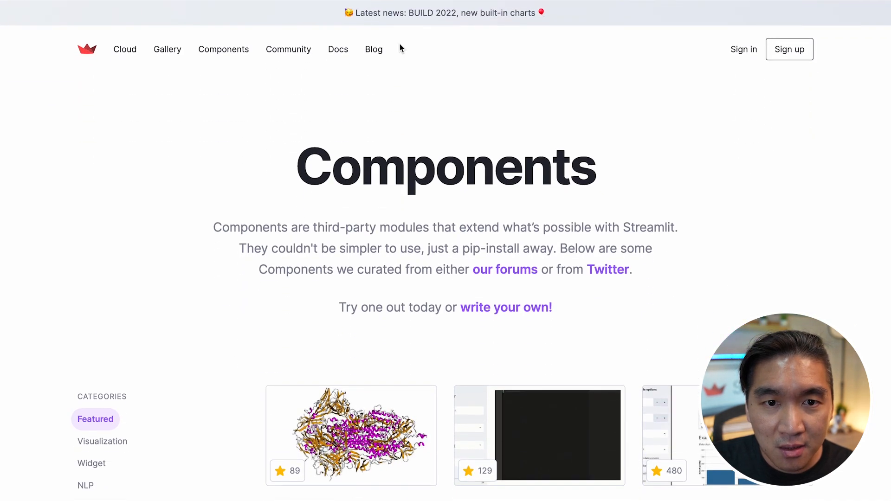
Go to the Streamlit blog home and accept the cookie notice.
click(373, 50)
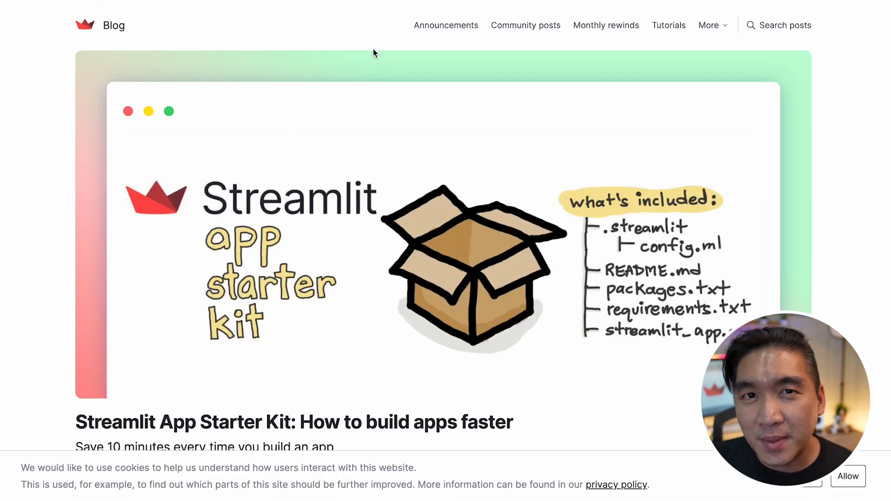
click(848, 477)
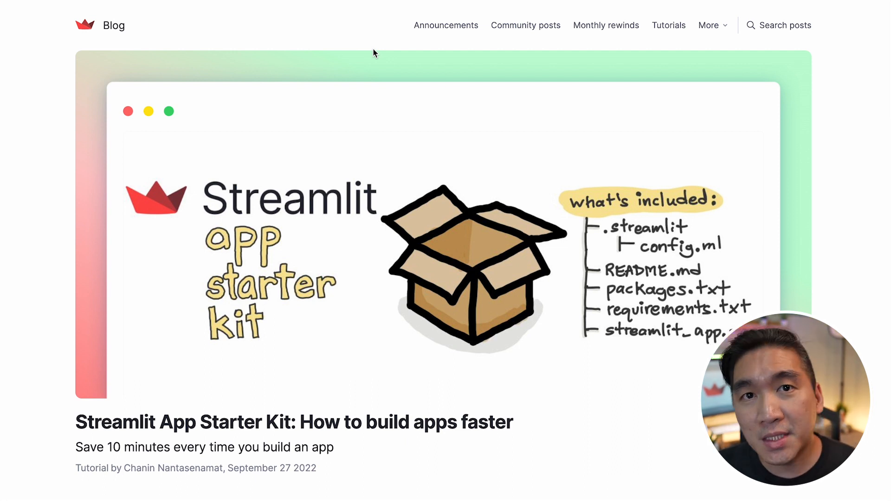
mouse_move(249, 29)
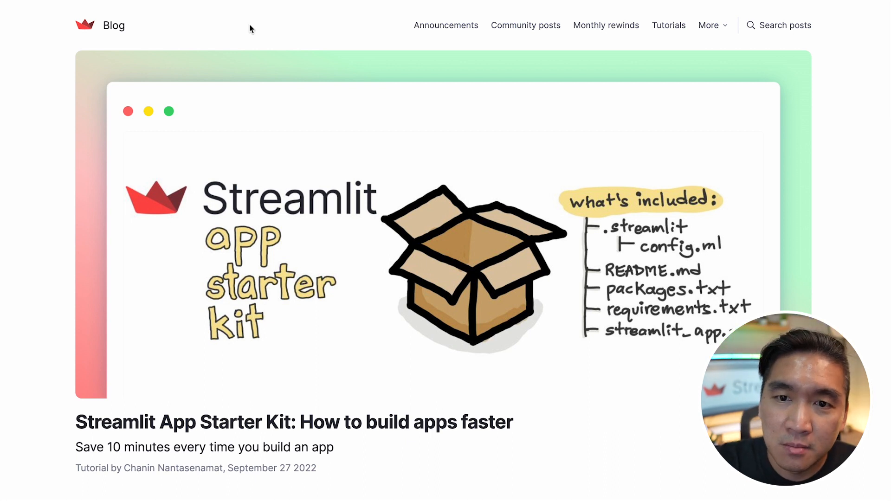
From Monthly rewinds, open the 'Monthly Rewind>August 2022' post and scroll to its App of the month section.
click(605, 25)
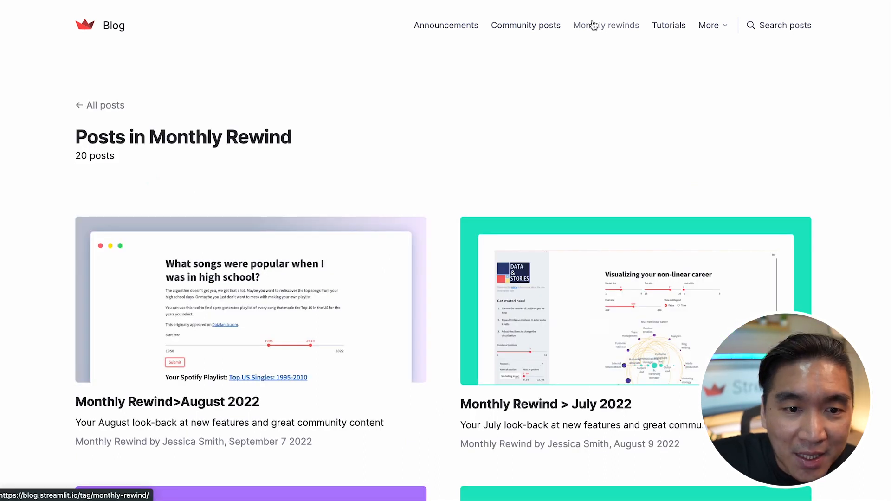
scroll(down, 3)
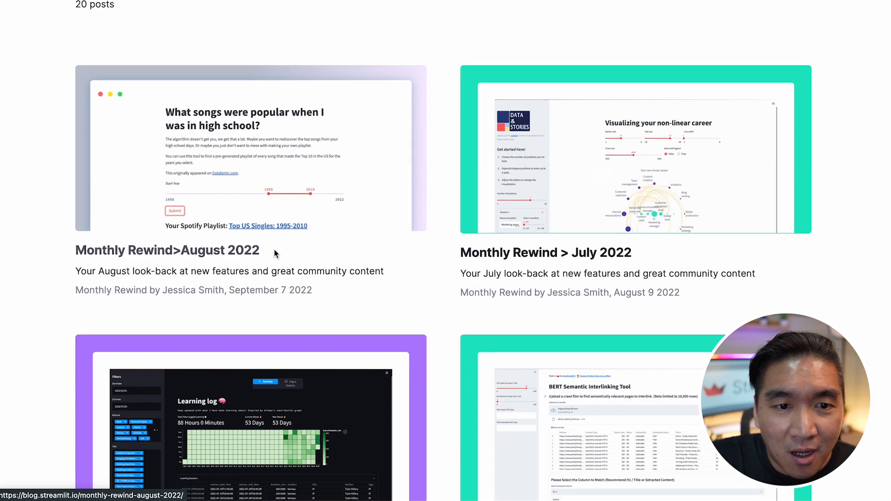
mouse_move(323, 163)
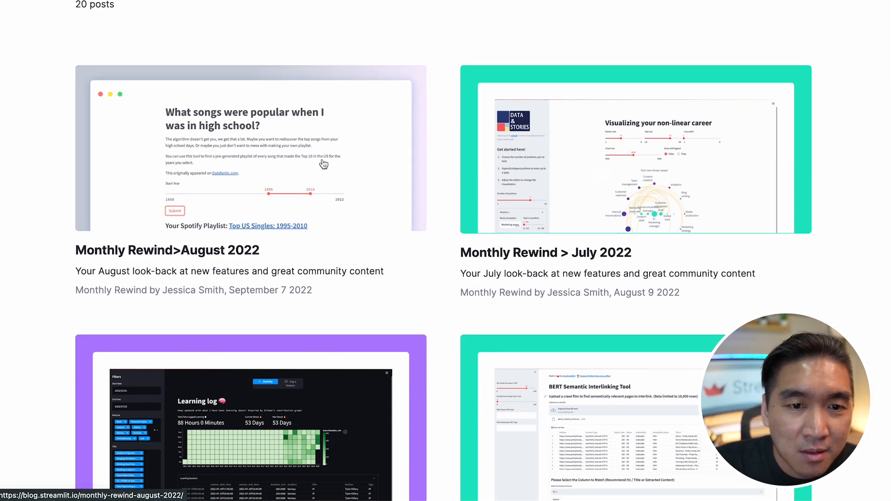
click(166, 250)
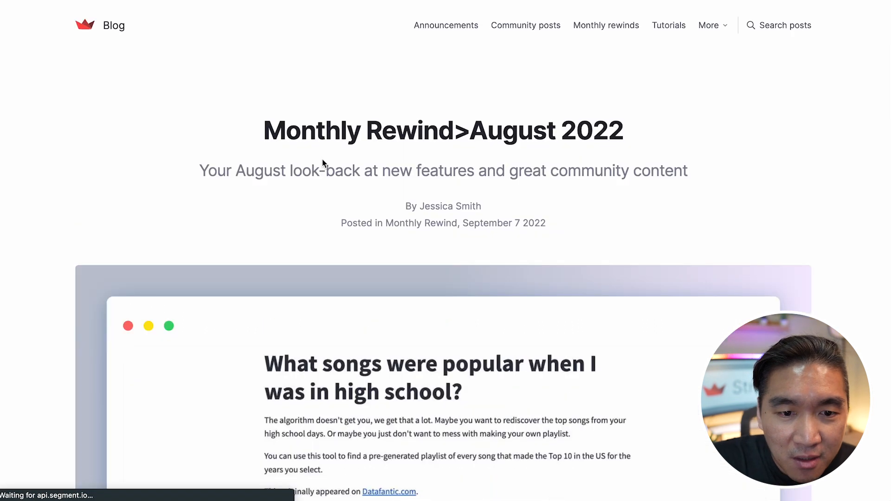
scroll(down, 3)
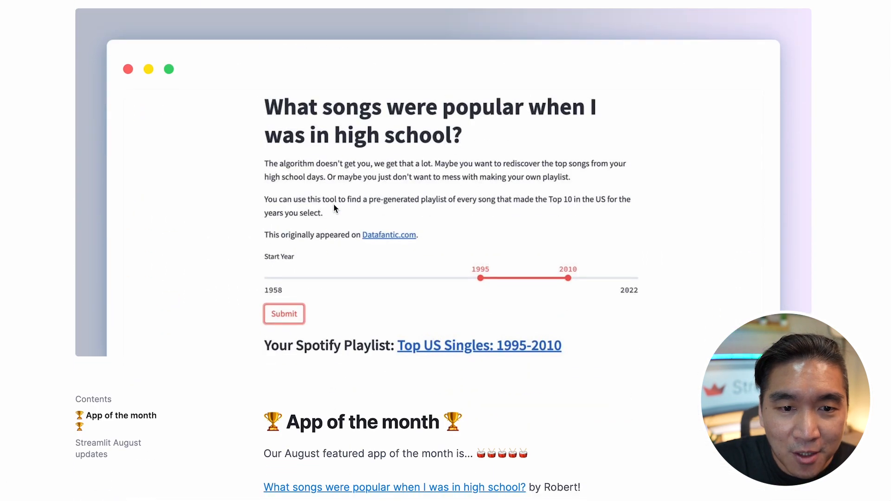
scroll(down, 3)
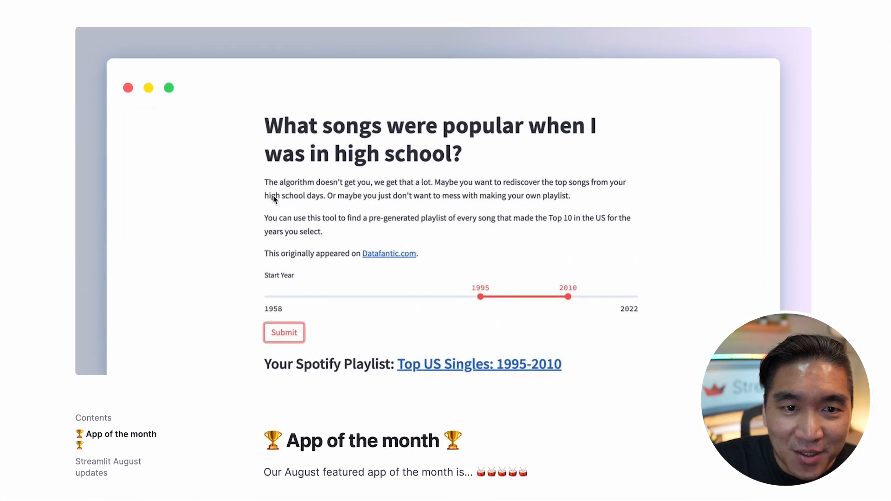
scroll(down, 3)
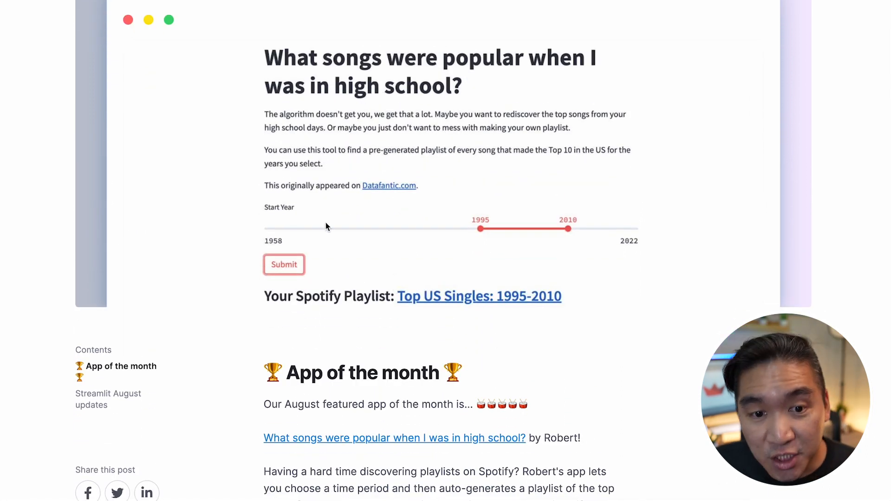